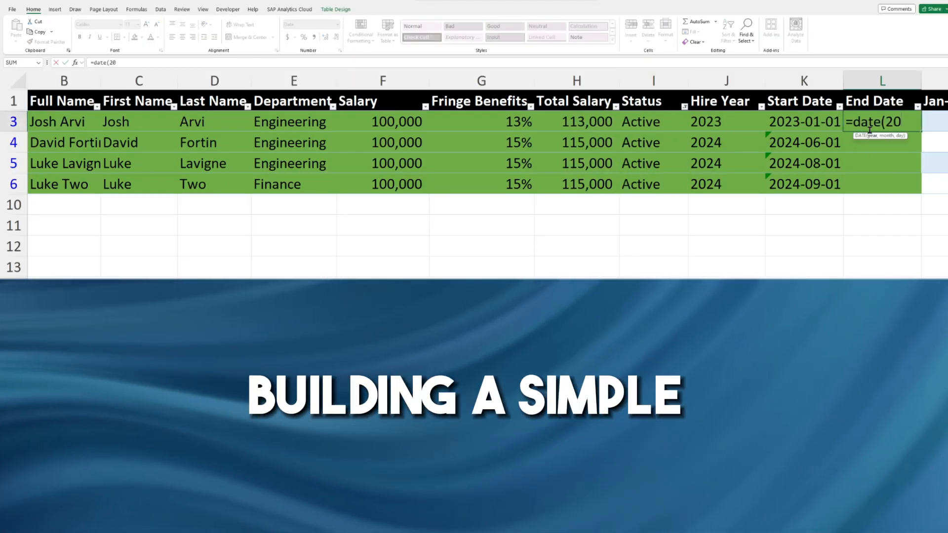
Enter =DATE(2024,1,31) in L1 and format the 2024 month-end headers Jan-24 through Jun-24
{"action": "key", "text": "enter"}
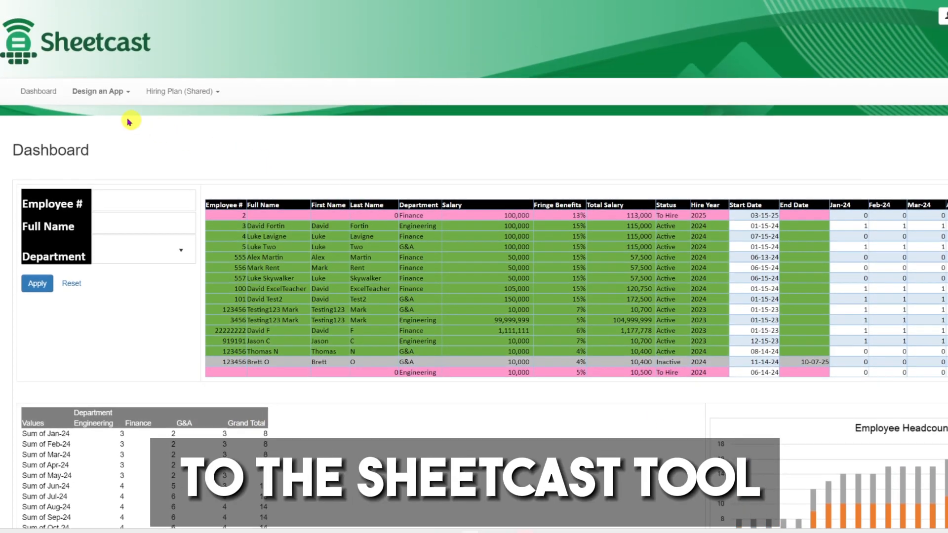
{"action": "left_click", "coordinate": [38, 91]}
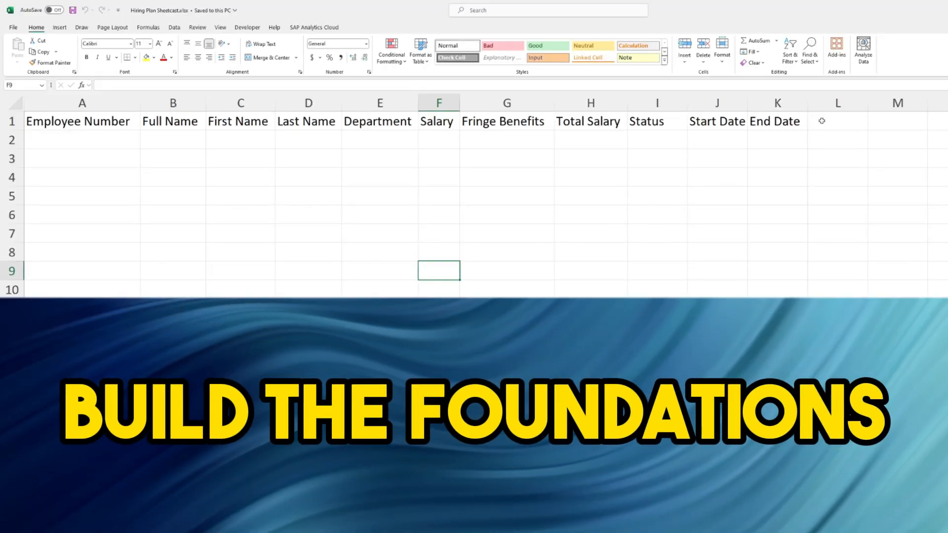
{"action": "type", "text": "=date(202"}
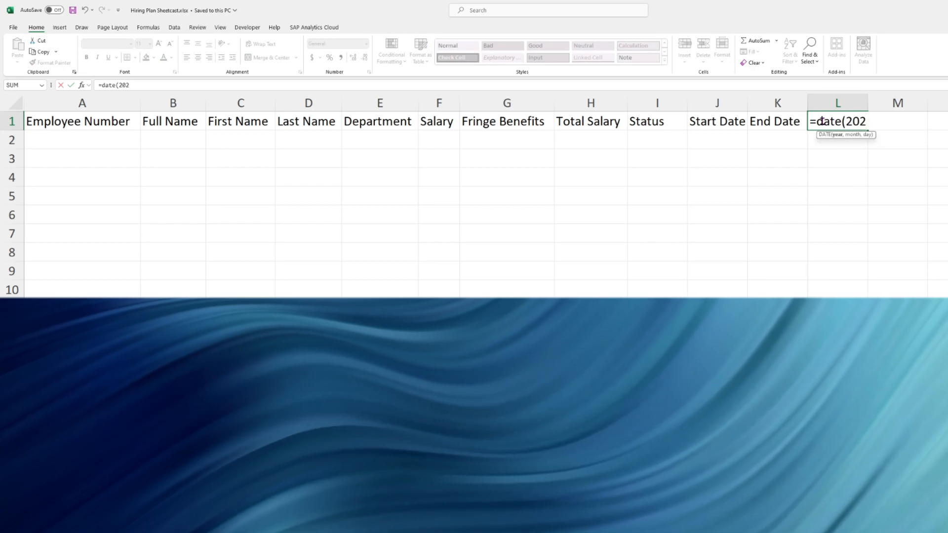
{"action": "type", "text": "4,"}
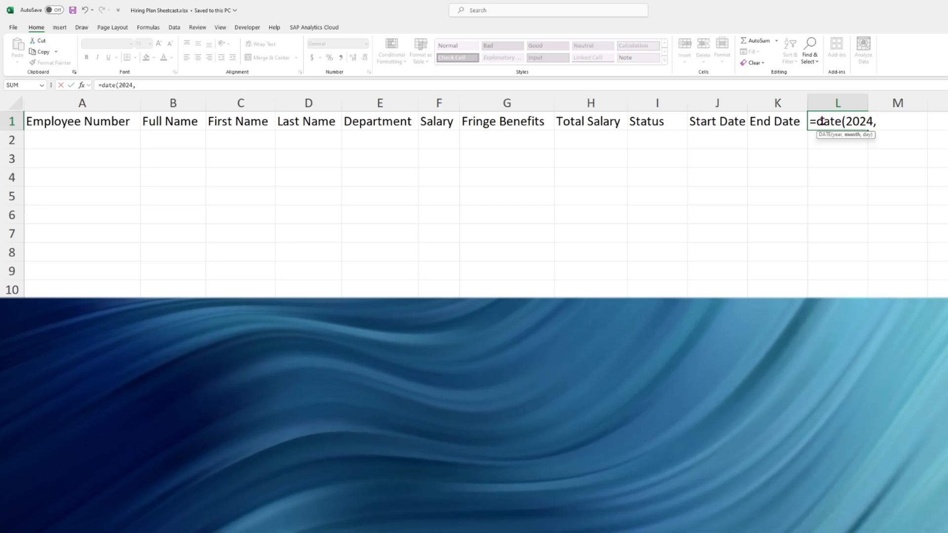
{"action": "type", "text": "1,1"}
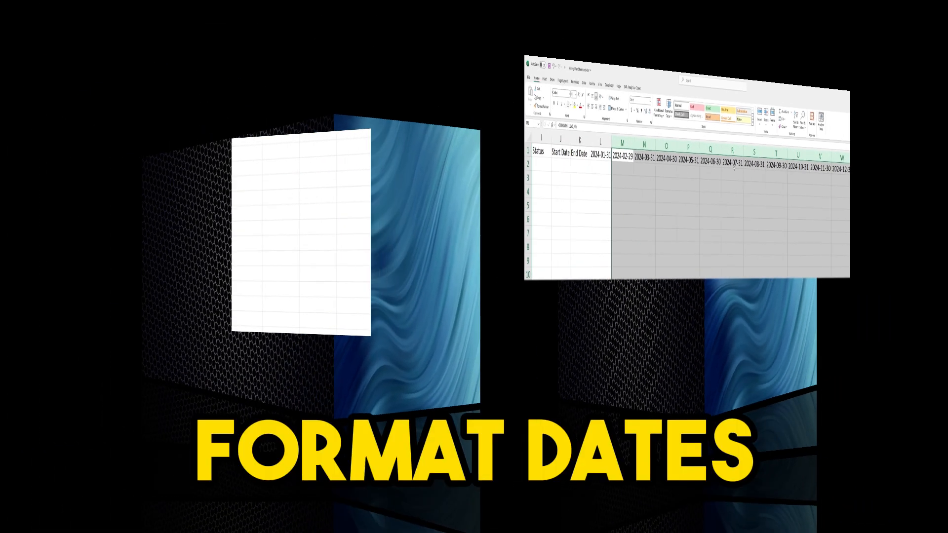
{"action": "key", "text": "ctrl+1"}
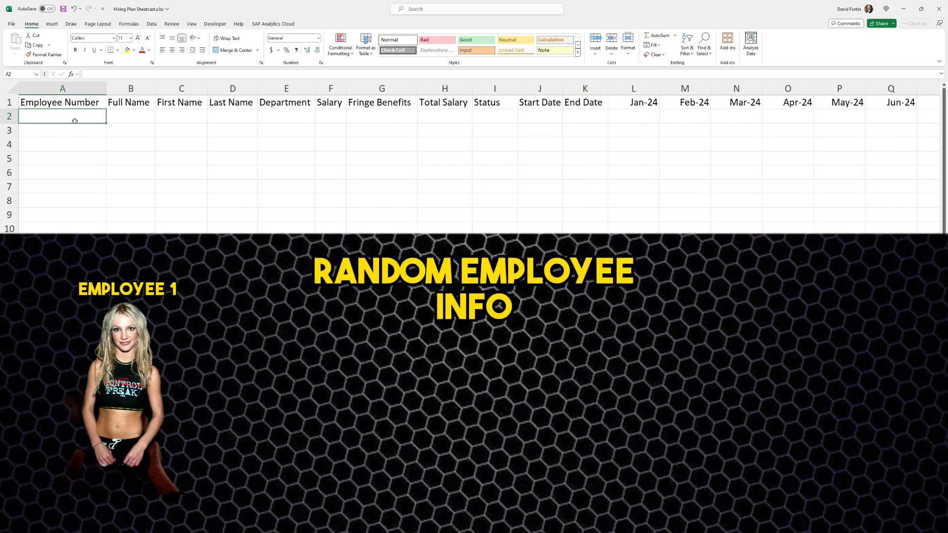
{"action": "type", "text": "Josh"}
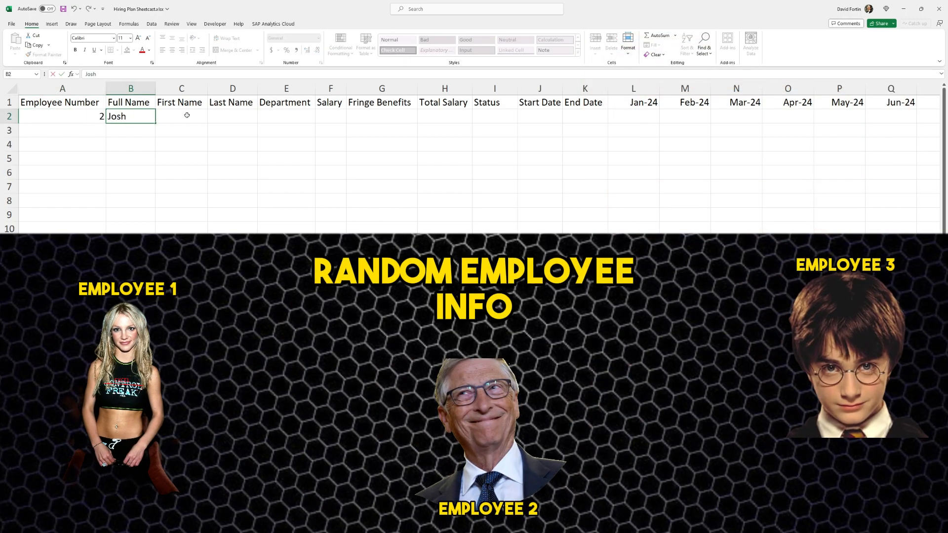
{"action": "type", "text": "Arvi"}
{"action": "left_click", "coordinate": [287, 116]}
{"action": "type", "text": "Engineering"}
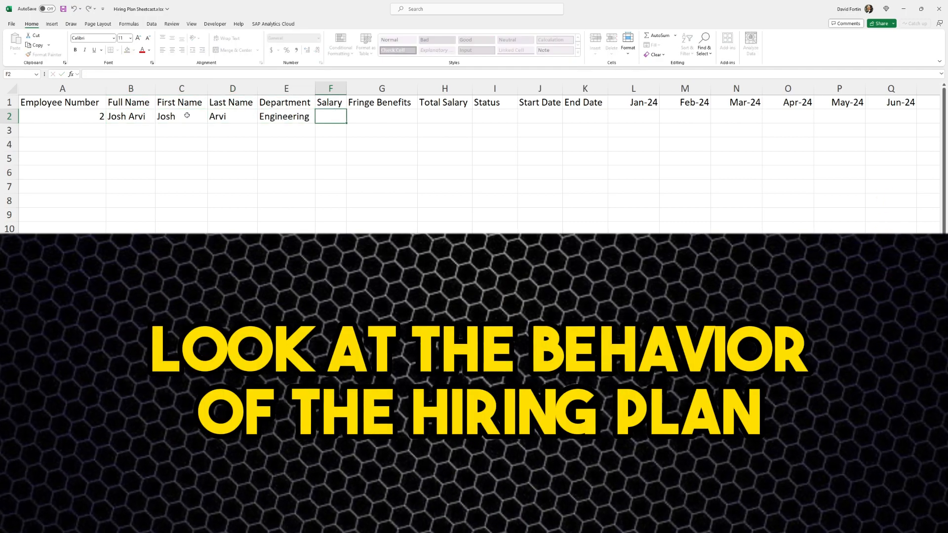
{"action": "type", "text": "13%"}
{"action": "left_click", "coordinate": [444, 116]}
{"action": "type", "text": "=F2"}
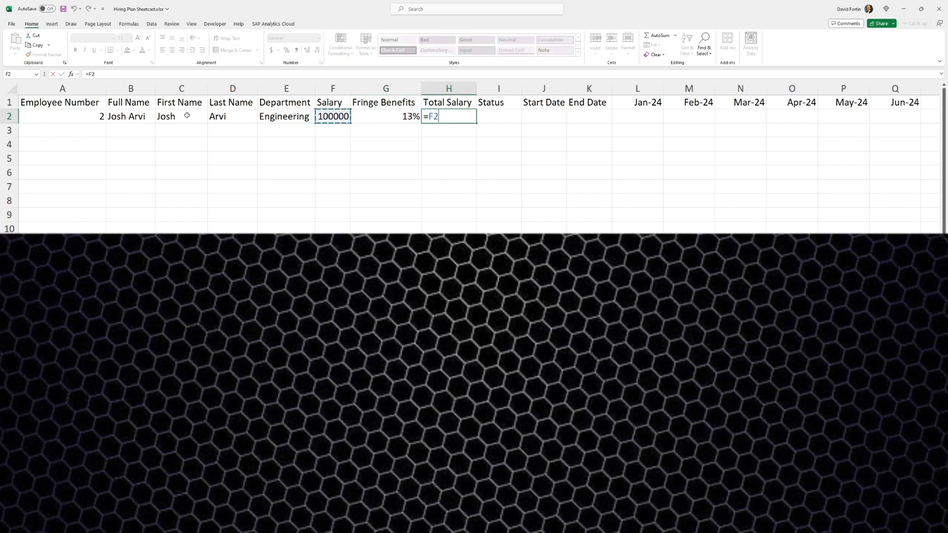
{"action": "type", "text": "*(1+"}
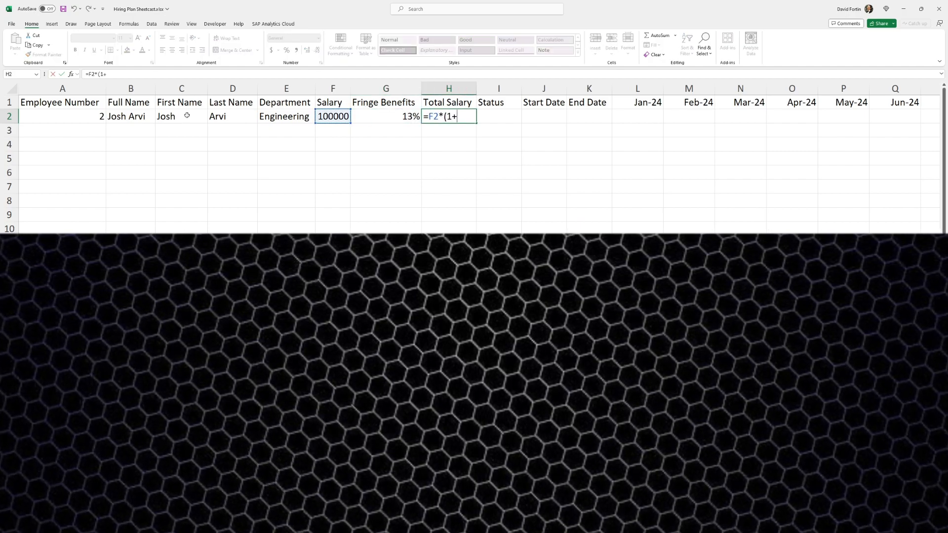
{"action": "key", "text": "enter"}
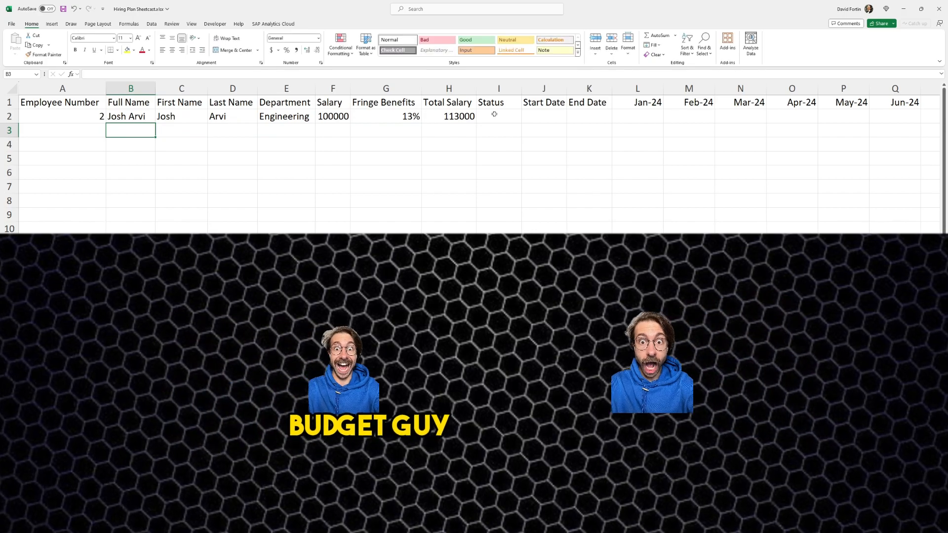
Enter a start date and the nested IF Status formula returning To Hire, Inactive or Active
{"action": "type", "text": "=date("}
{"action": "left_click", "coordinate": [499, 116]}
{"action": "type", "text": "=if(C2=\""}
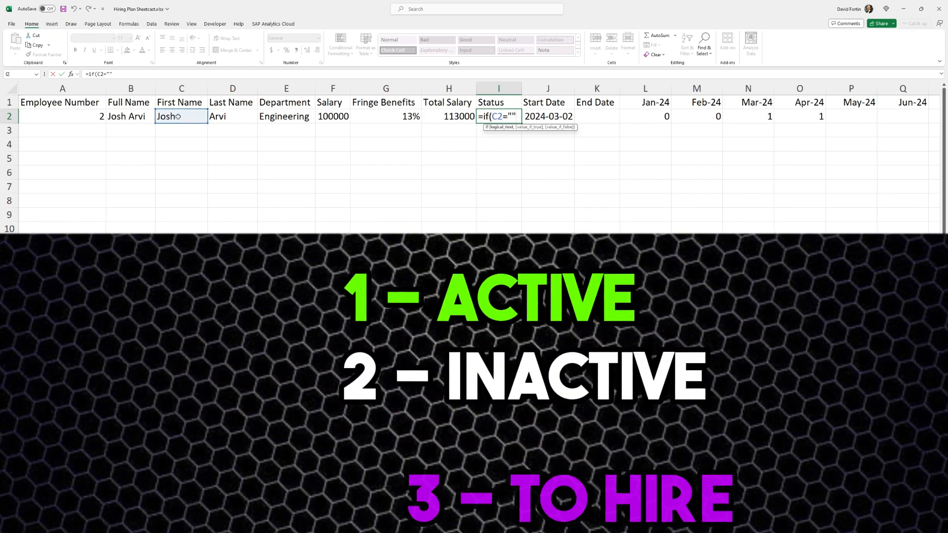
{"action": "type", "text": ",\"To Hire\",if(K2<>\""}
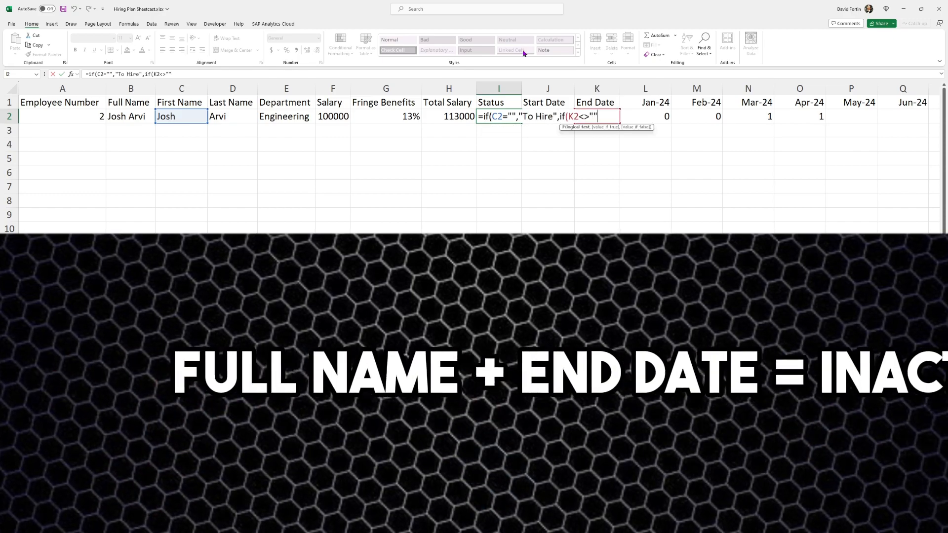
{"action": "type", "text": ","}
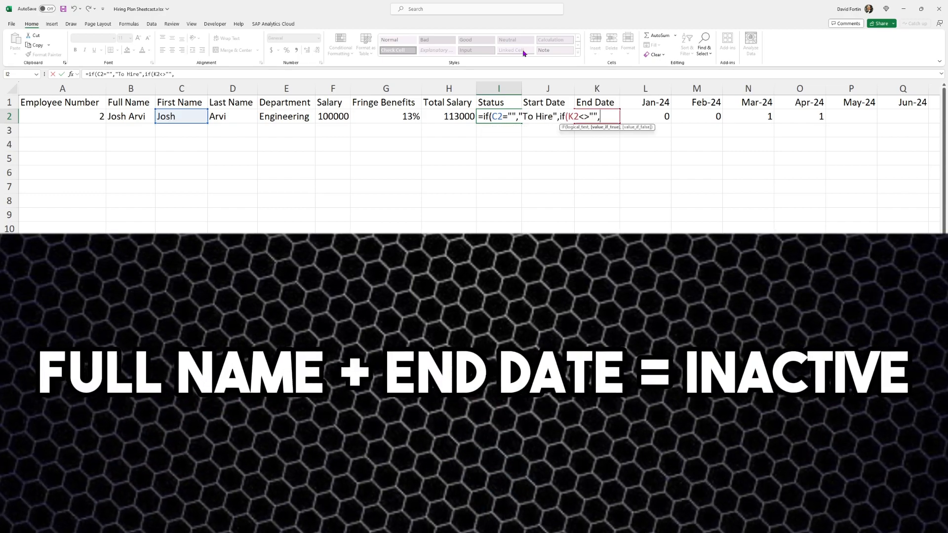
{"action": "type", "text": "\"Inactive\",\"Active"}
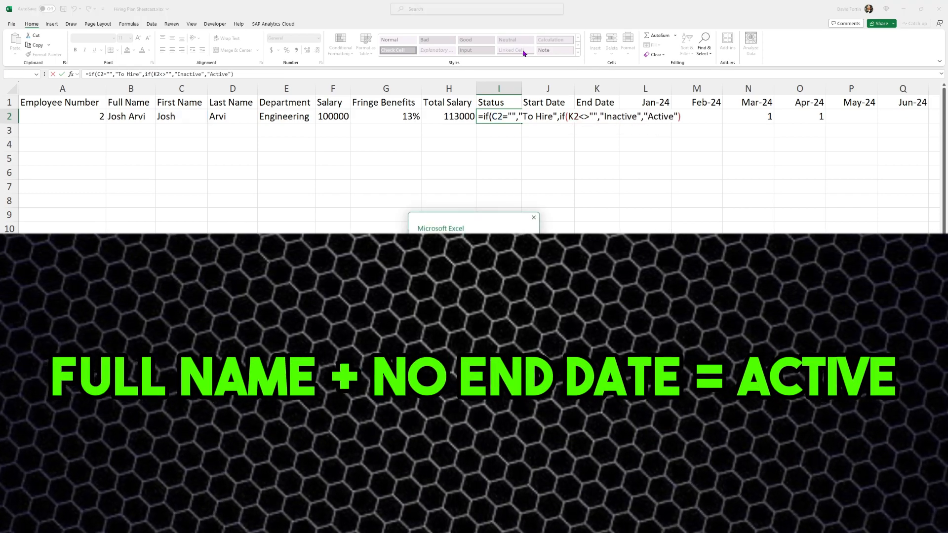
{"action": "key", "text": "Enter"}
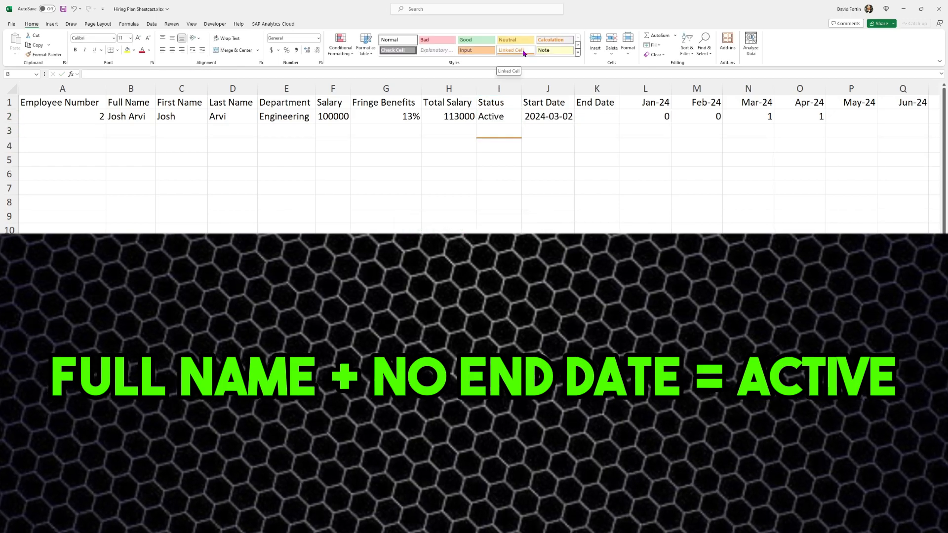
Test Status with a 2024-12-04 end date and begin a TEXTBEFORE First Name formula
{"action": "type", "text": "=date(2024,12,04)"}
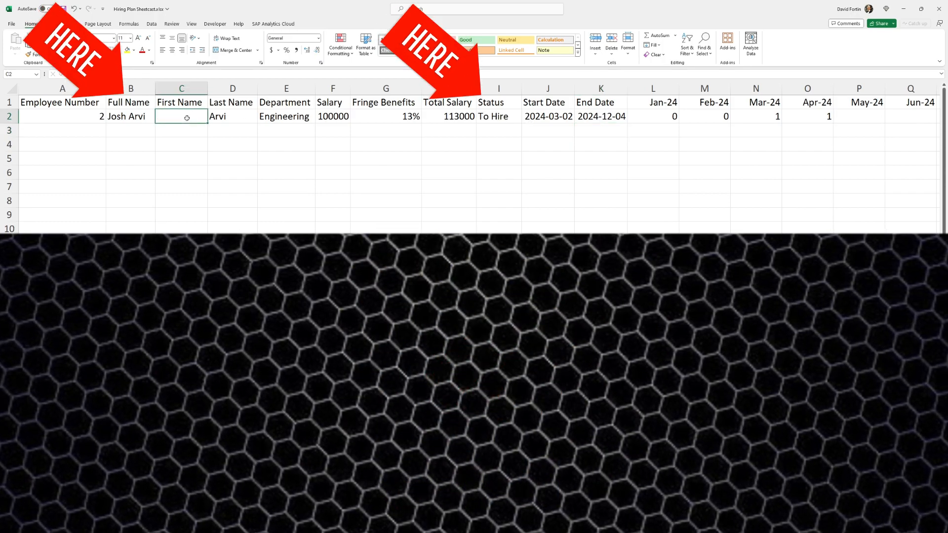
{"action": "left_click", "coordinate": [232, 116]}
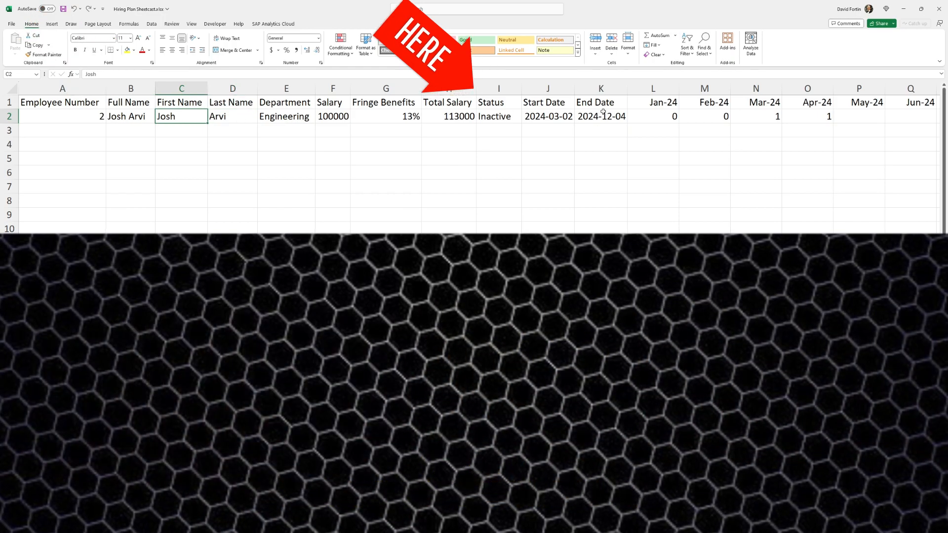
{"action": "type", "text": "=TEXTBEFORE(B2,\"\")"}
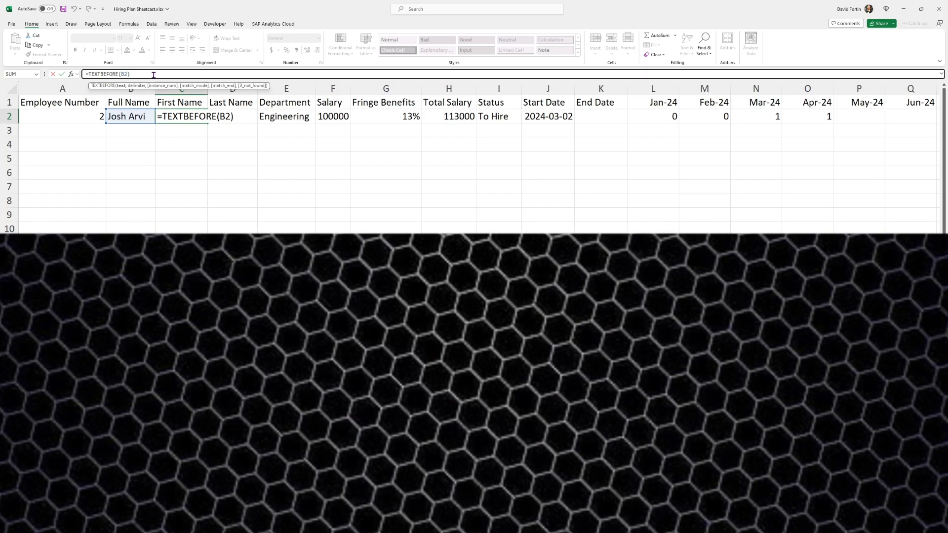
{"action": "type", "text": "=textafter(C2"}
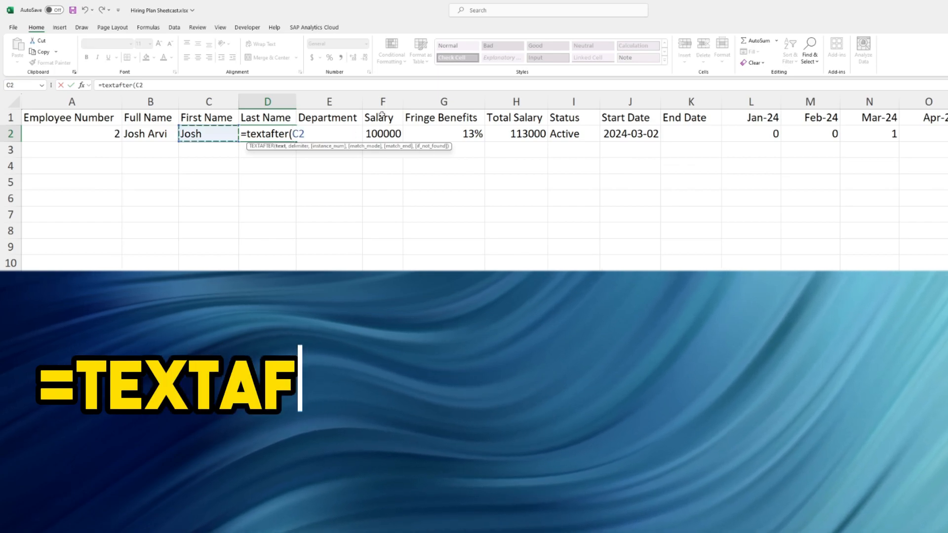
{"action": "left_click", "coordinate": [150, 134]}
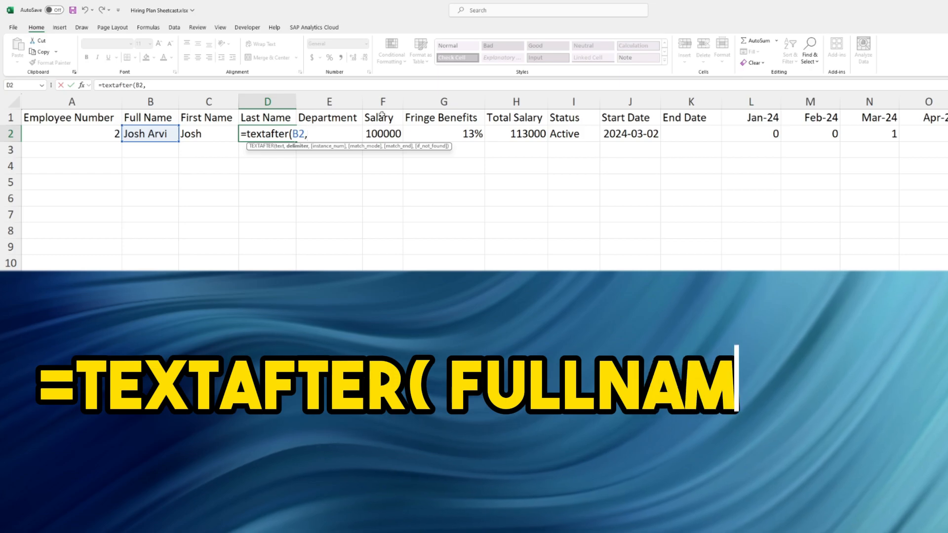
{"action": "type", "text": "\" \""}
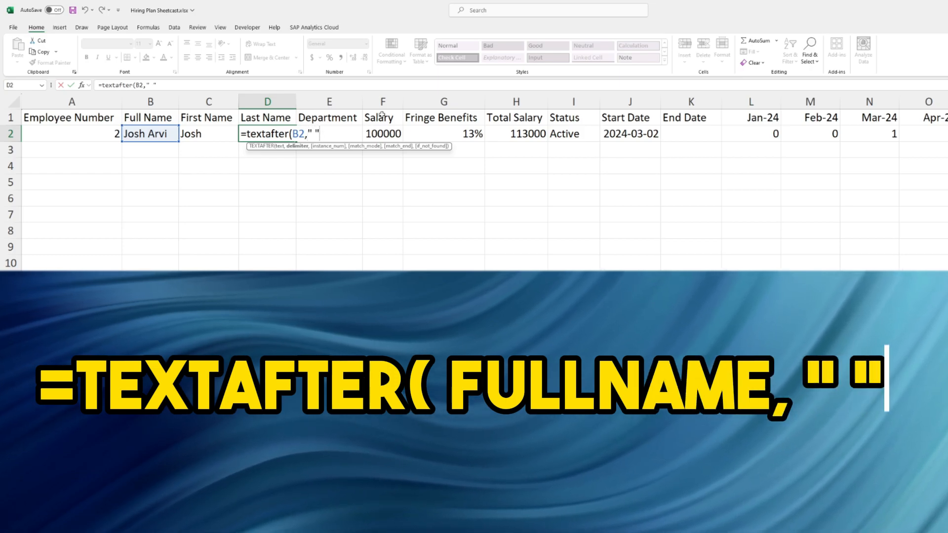
{"action": "key", "text": "enter"}
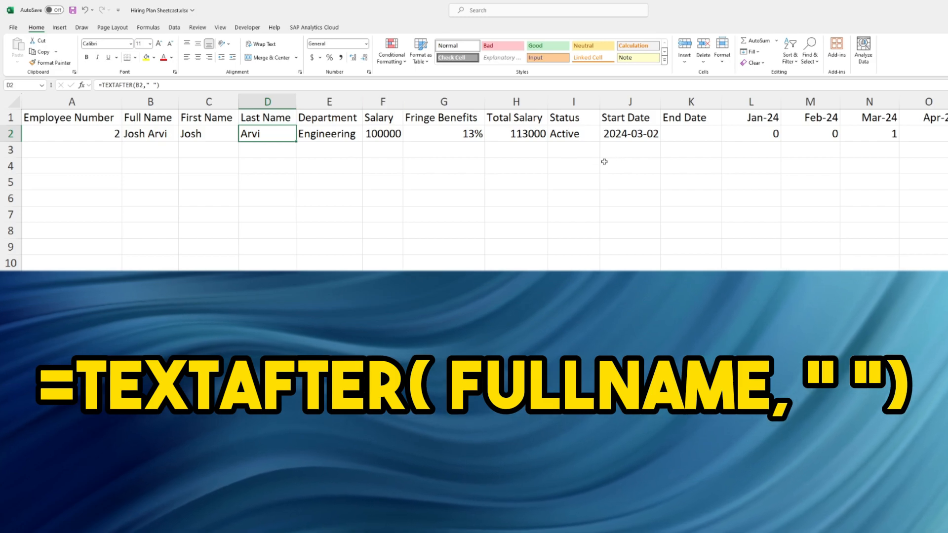
{"action": "left_click", "coordinate": [691, 134]}
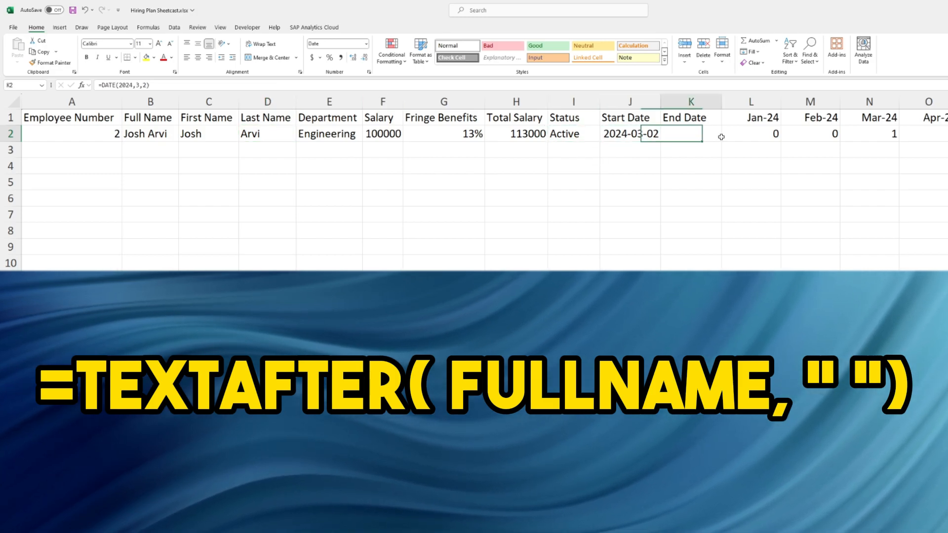
Add a Hire Year header and enter =TEXT(K2,"yyyy") to show 2023
{"action": "type", "text": "Hire Y"}
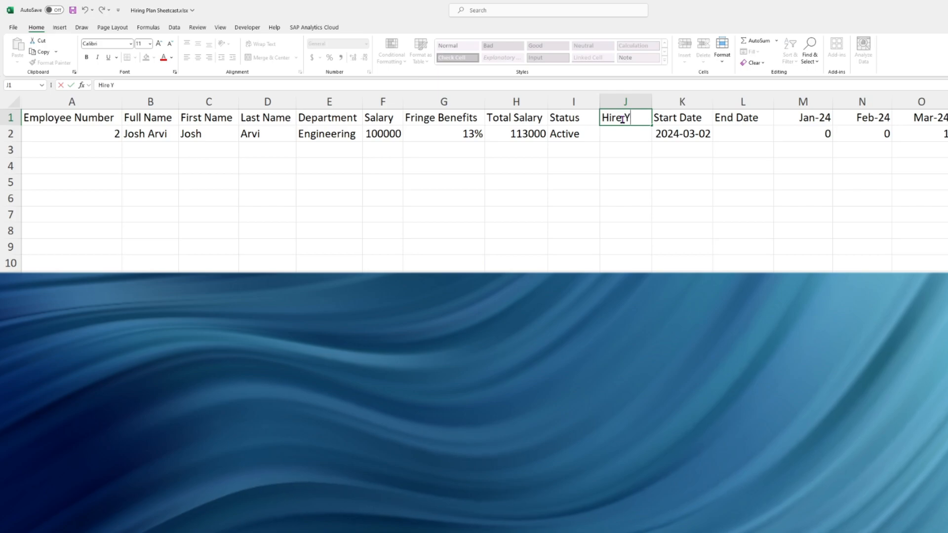
{"action": "key", "text": "Enter"}
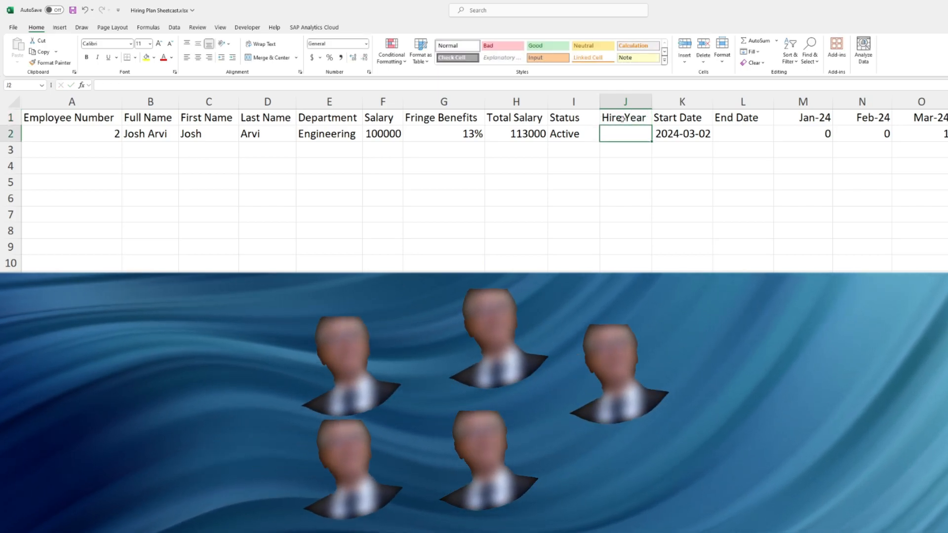
{"action": "type", "text": "=text(K2"}
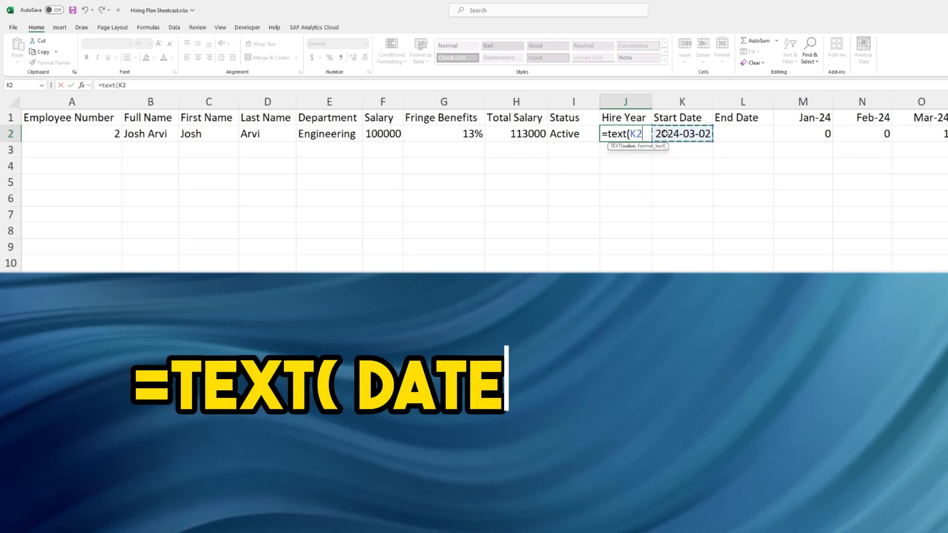
{"action": "type", "text": ",\"yyy"}
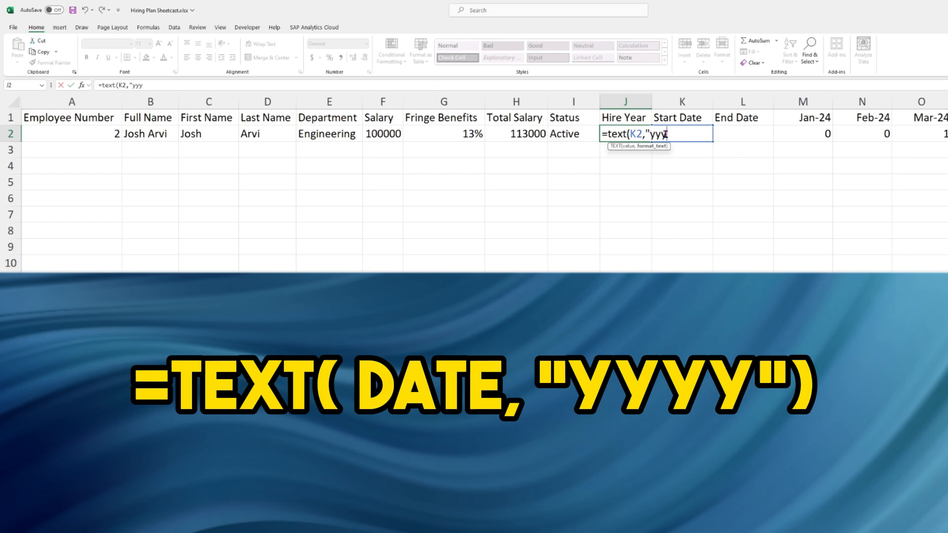
{"action": "type", "text": "y\")"}
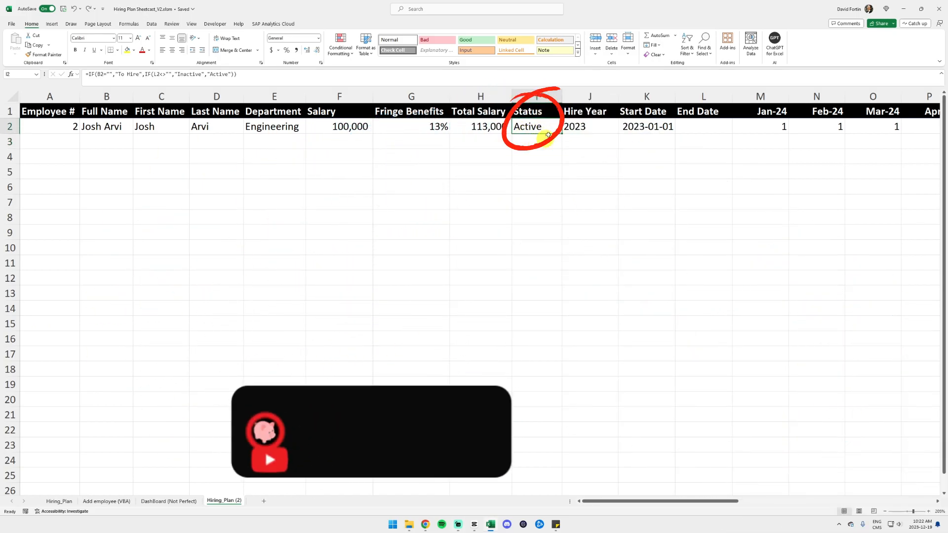
Create a formula rule =$I$2="Active" that fills the Status cell green
{"action": "left_click", "coordinate": [339, 46]}
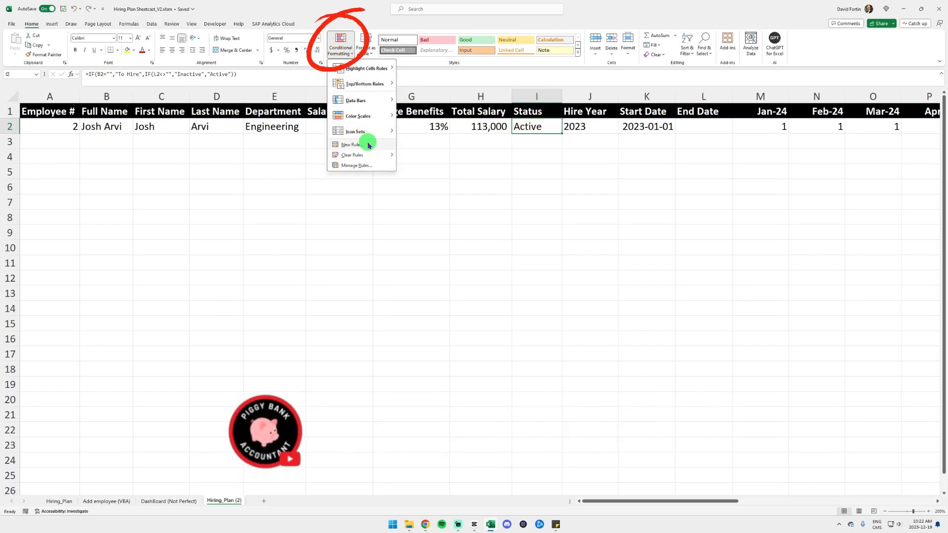
{"action": "left_click", "coordinate": [351, 145]}
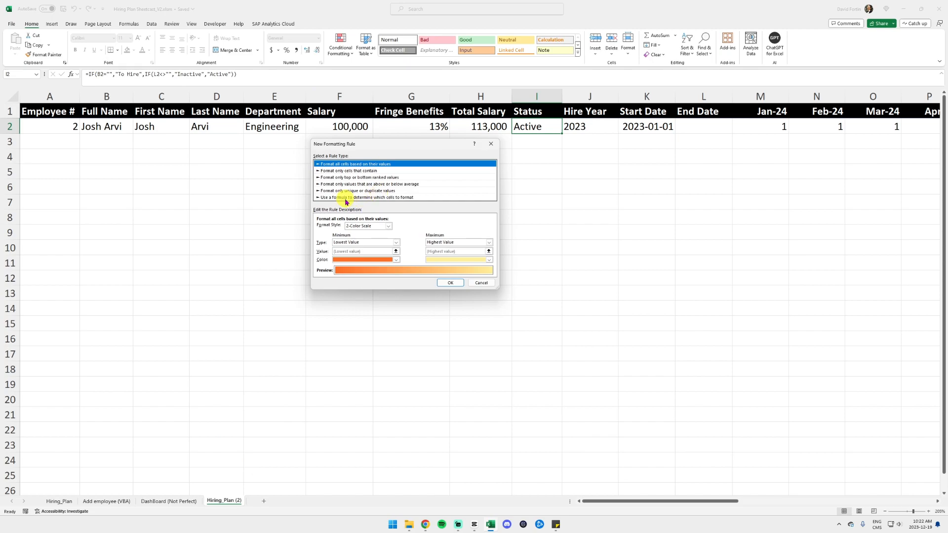
{"action": "left_click", "coordinate": [365, 197]}
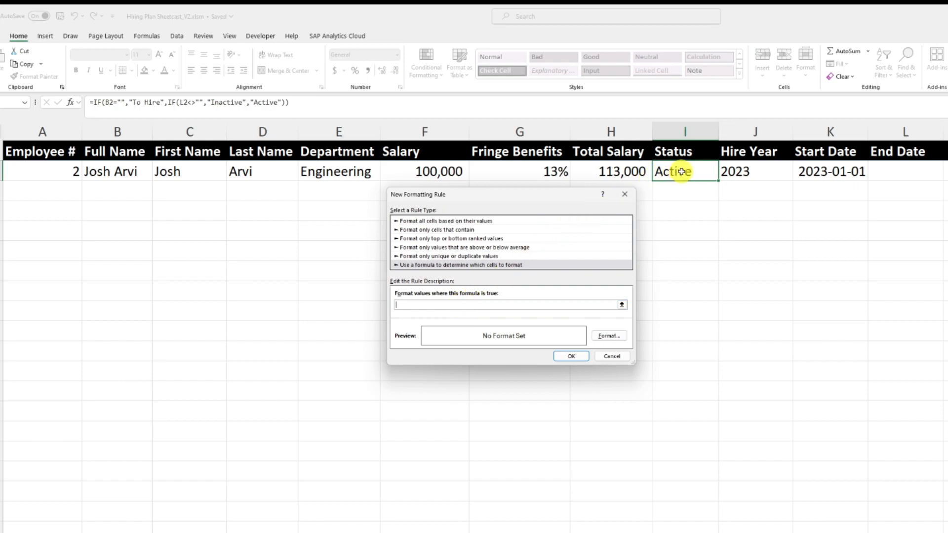
{"action": "left_click", "coordinate": [684, 171]}
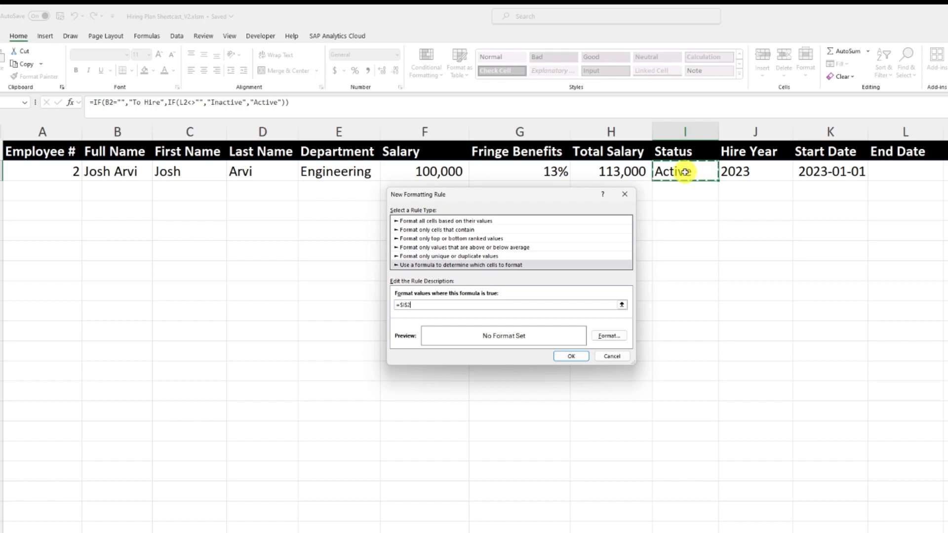
{"action": "type", "text": "="}
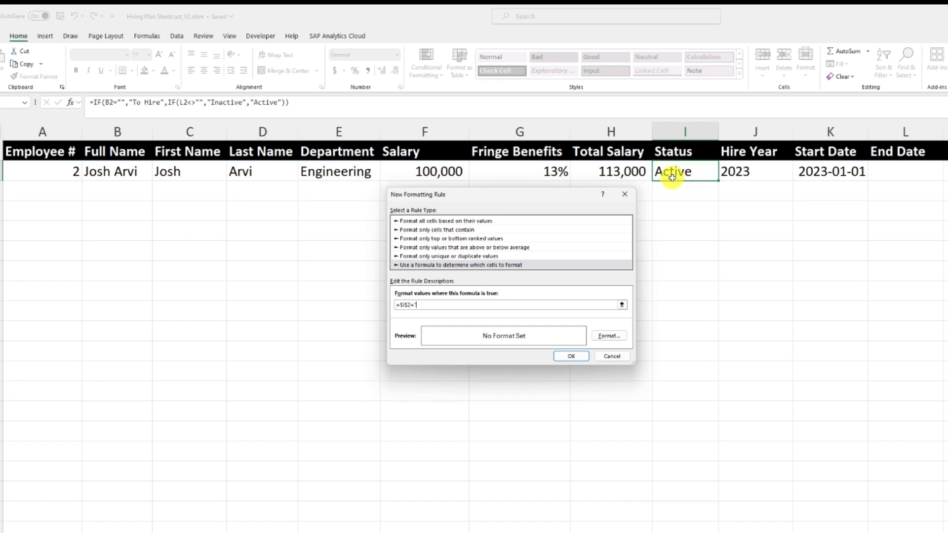
{"action": "type", "text": "\"Active\""}
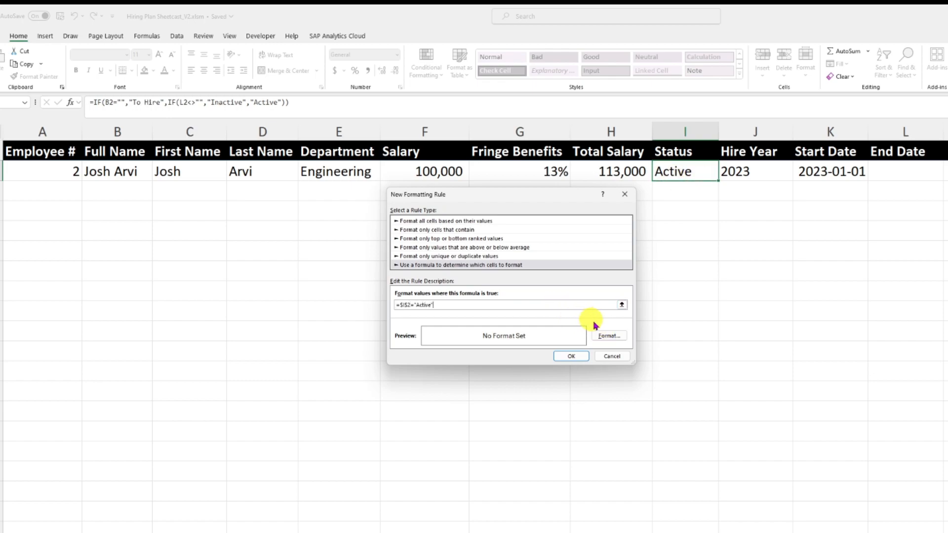
{"action": "left_click", "coordinate": [609, 336]}
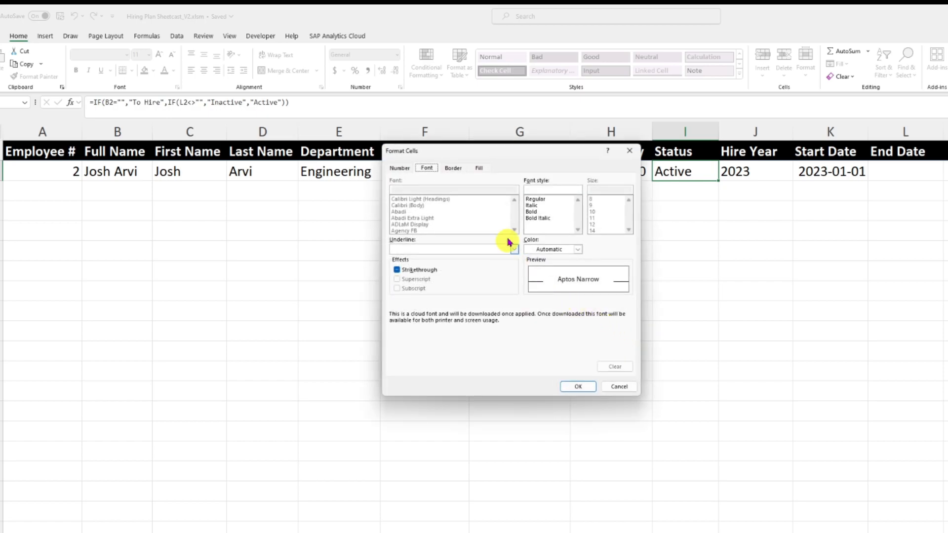
{"action": "left_click", "coordinate": [479, 168]}
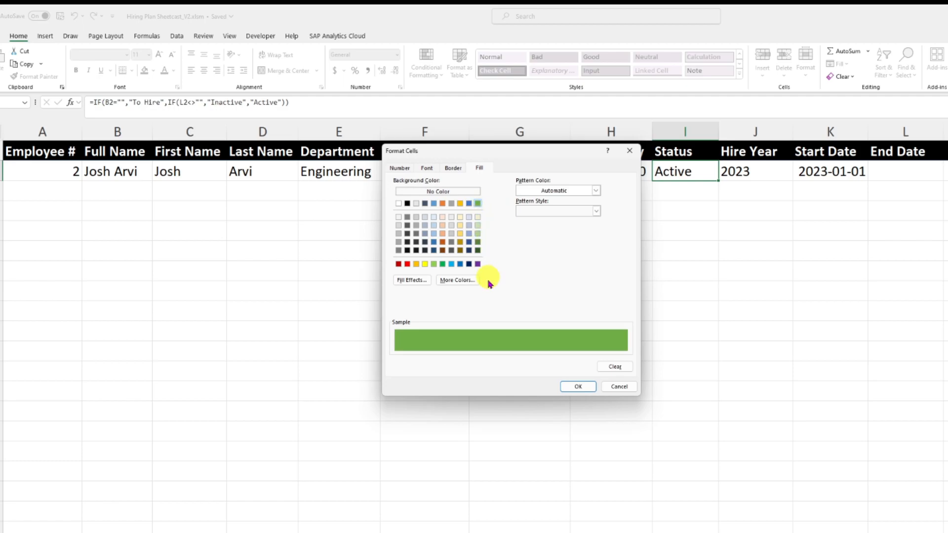
{"action": "left_click", "coordinate": [577, 386]}
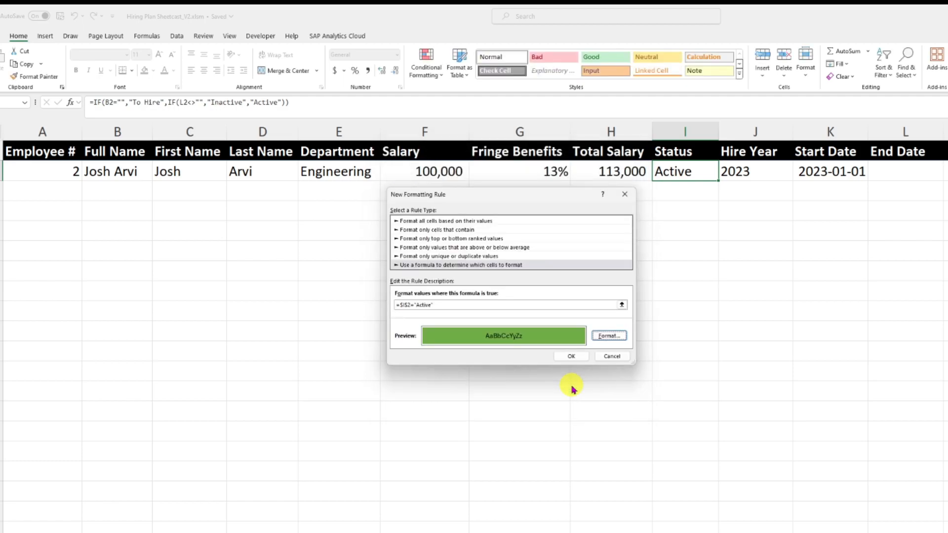
{"action": "left_click", "coordinate": [570, 356]}
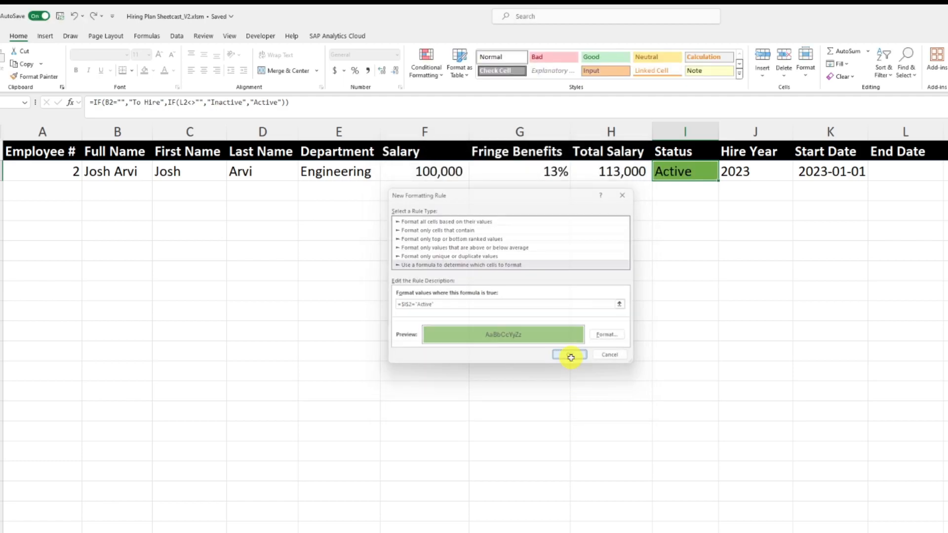
{"action": "left_click", "coordinate": [567, 355]}
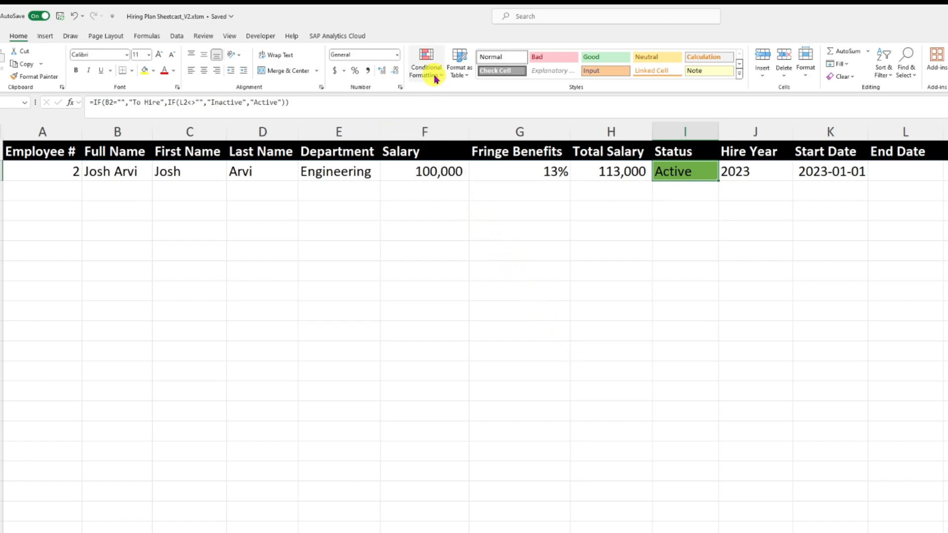
In Manage Rules, apply the Active rule to $A$2:$L$2 with formula =$I2="Active"
{"action": "left_click", "coordinate": [425, 63]}
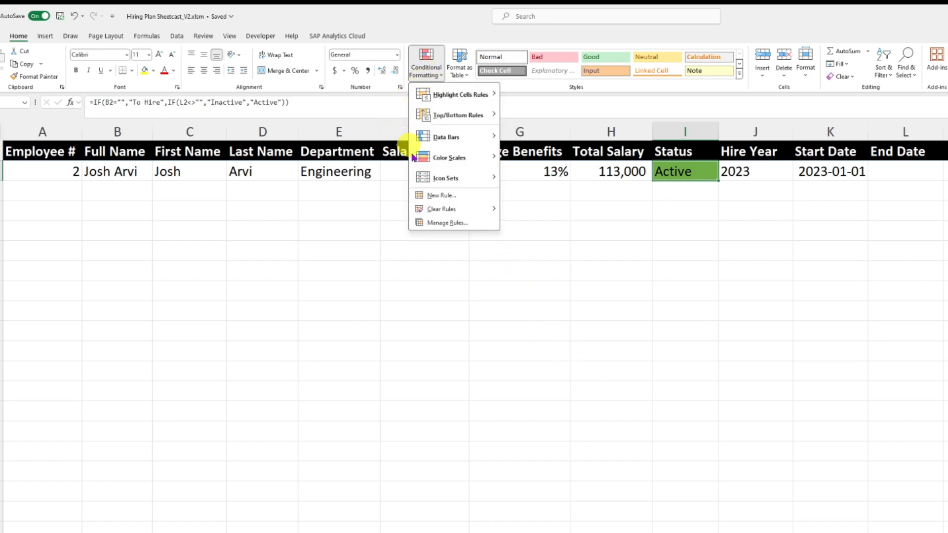
{"action": "left_click", "coordinate": [448, 222]}
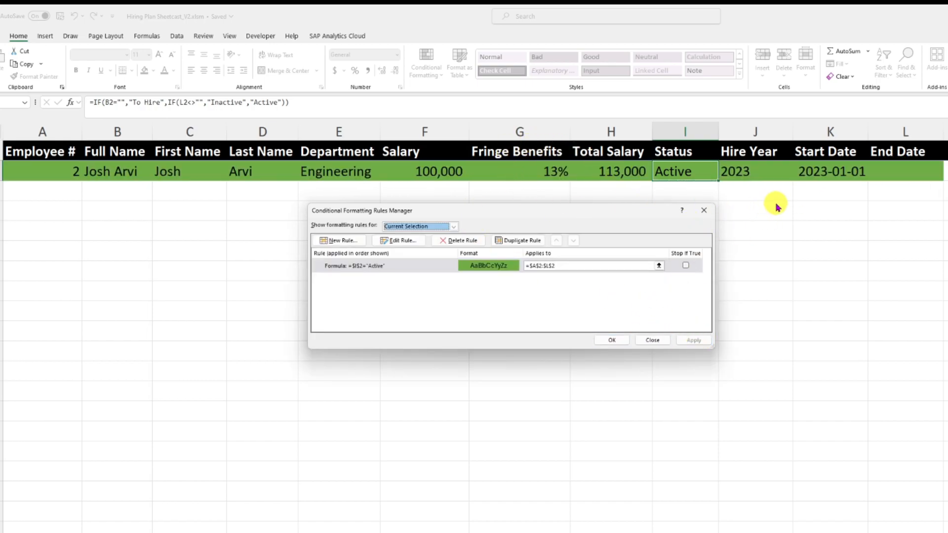
{"action": "mouse_move", "coordinate": [681, 218]}
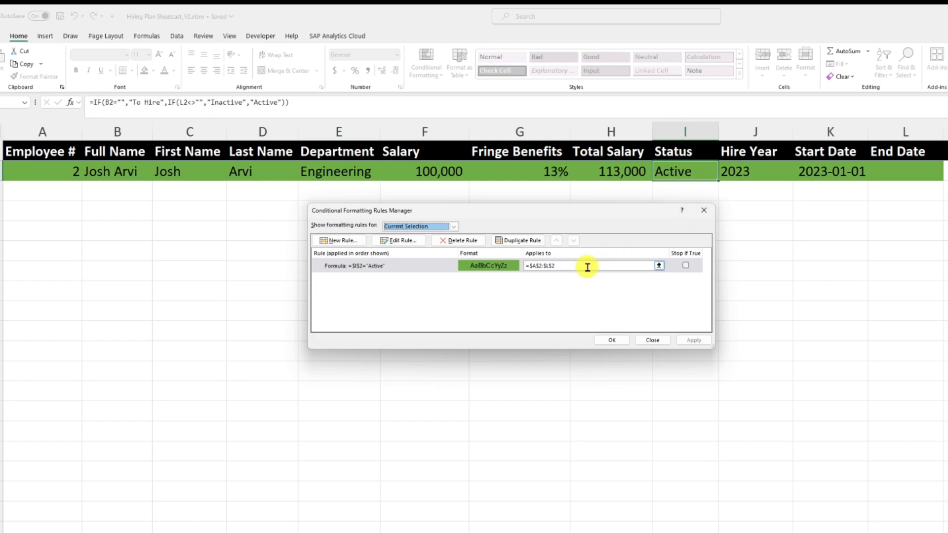
{"action": "left_click", "coordinate": [400, 240]}
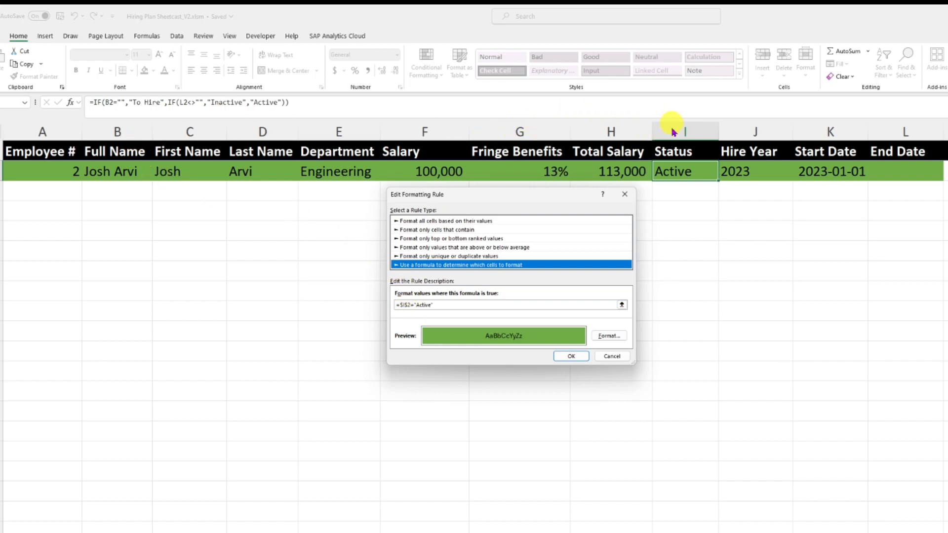
{"action": "left_click", "coordinate": [409, 304]}
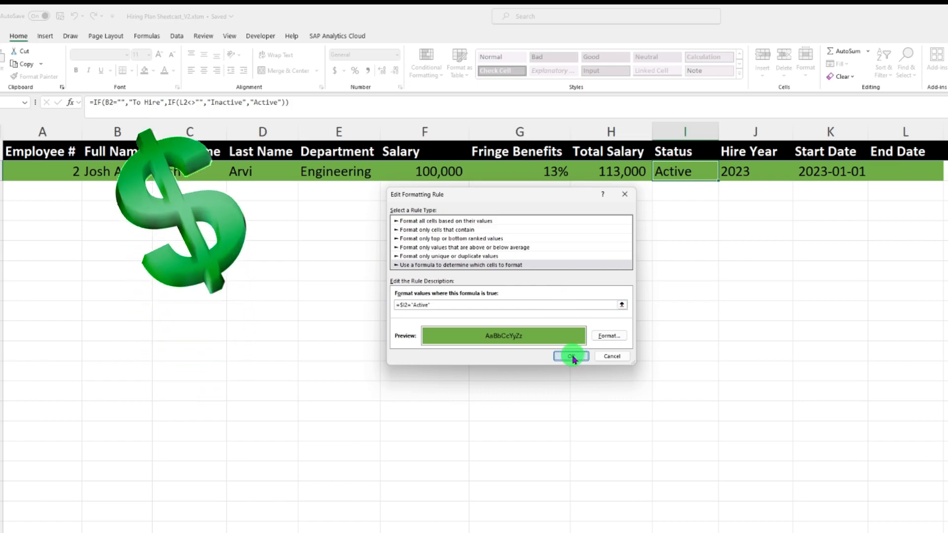
Save the Active rule, duplicate it as a gray =$I2="Inactive" rule, and open another copy
{"action": "left_click", "coordinate": [571, 357]}
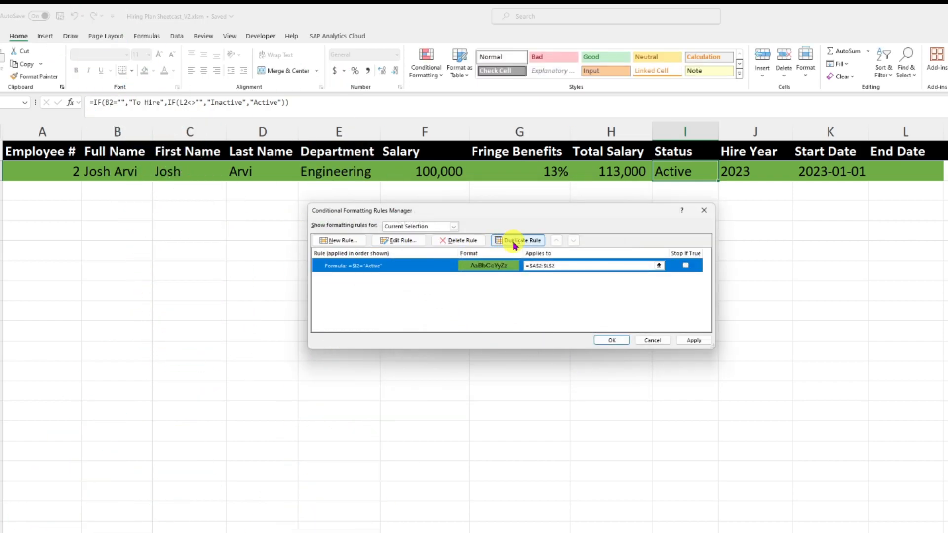
{"action": "left_click", "coordinate": [518, 240]}
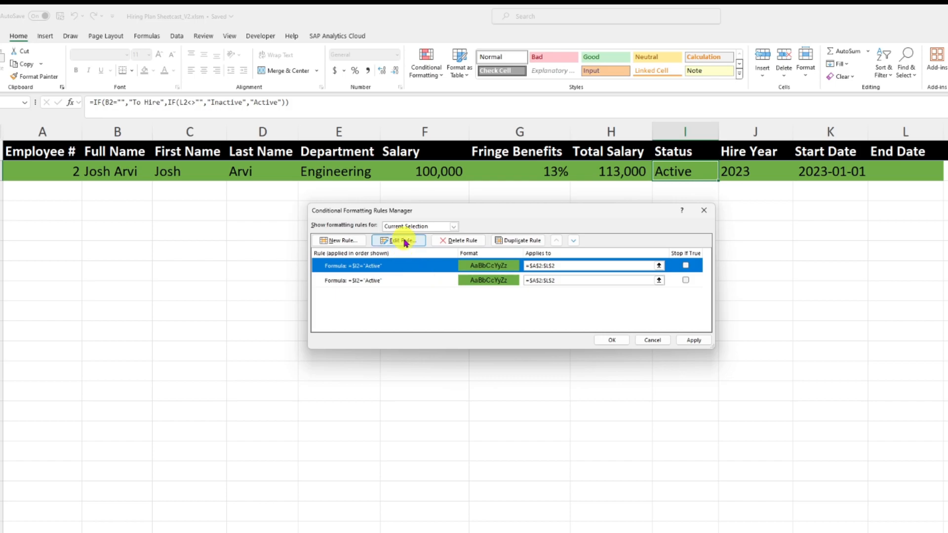
{"action": "left_click", "coordinate": [399, 240]}
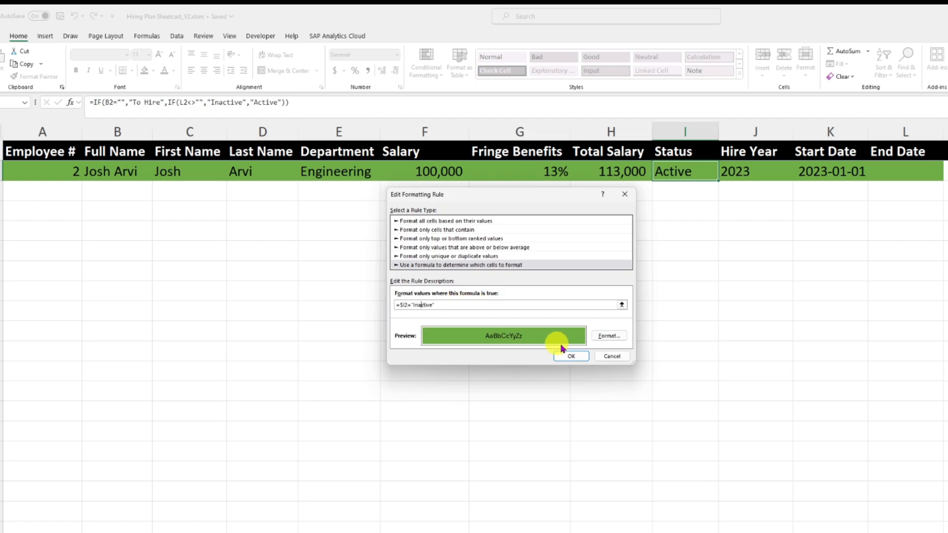
{"action": "left_click", "coordinate": [609, 336]}
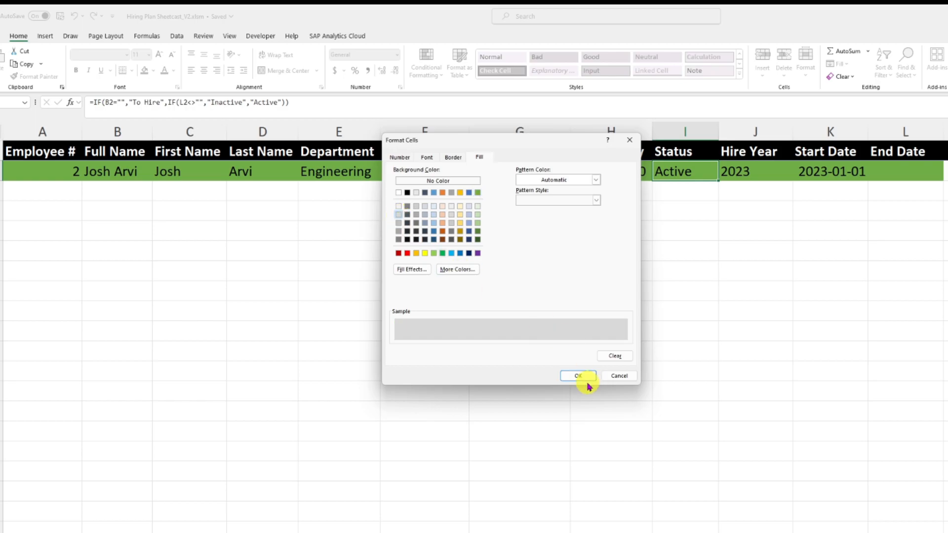
{"action": "left_click", "coordinate": [577, 375]}
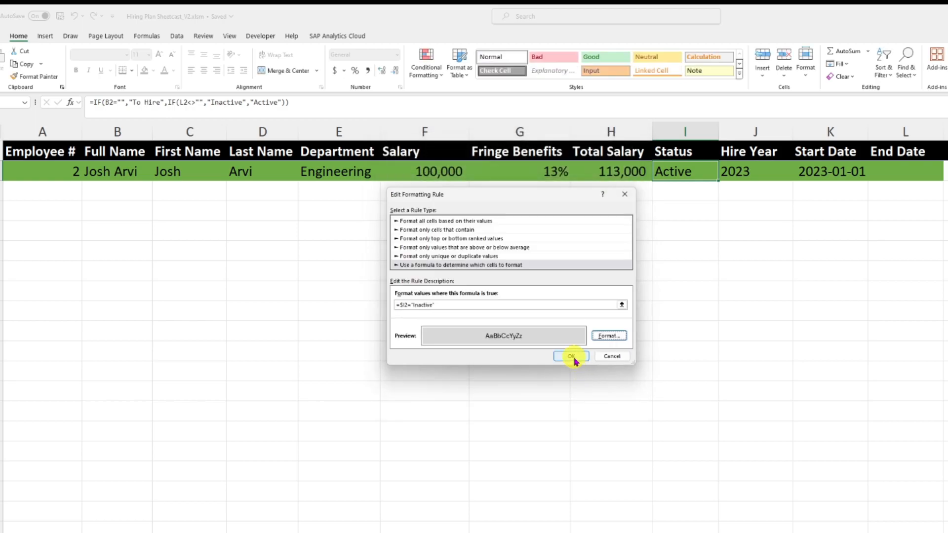
{"action": "left_click", "coordinate": [570, 356]}
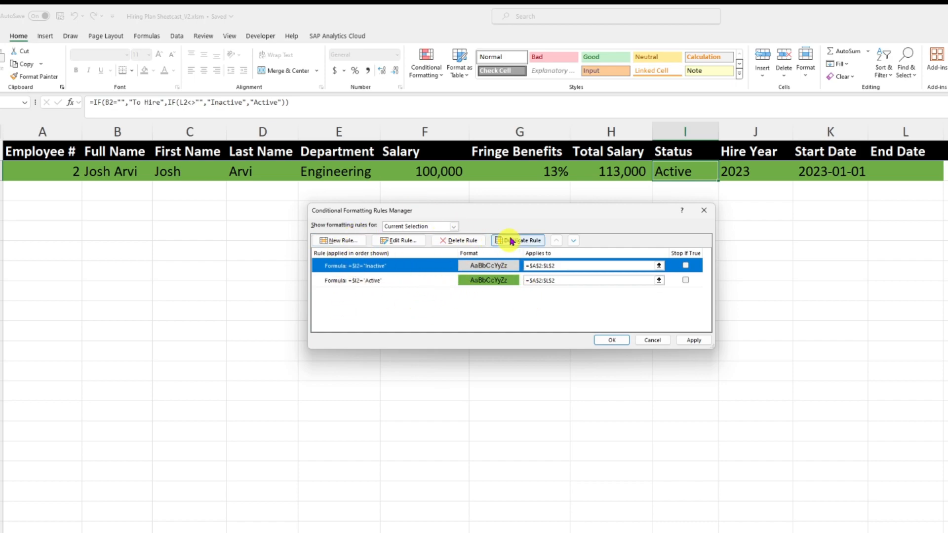
{"action": "mouse_move", "coordinate": [484, 197]}
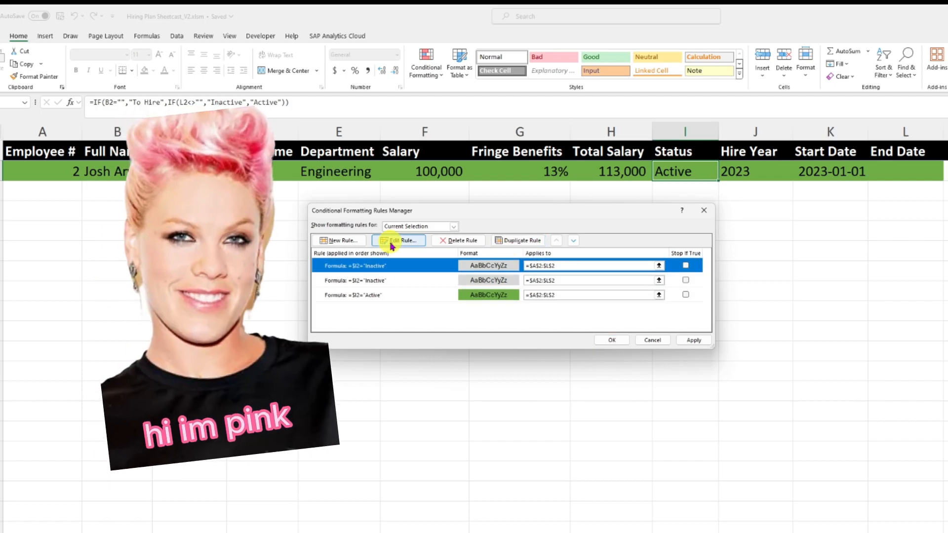
{"action": "left_click", "coordinate": [399, 241]}
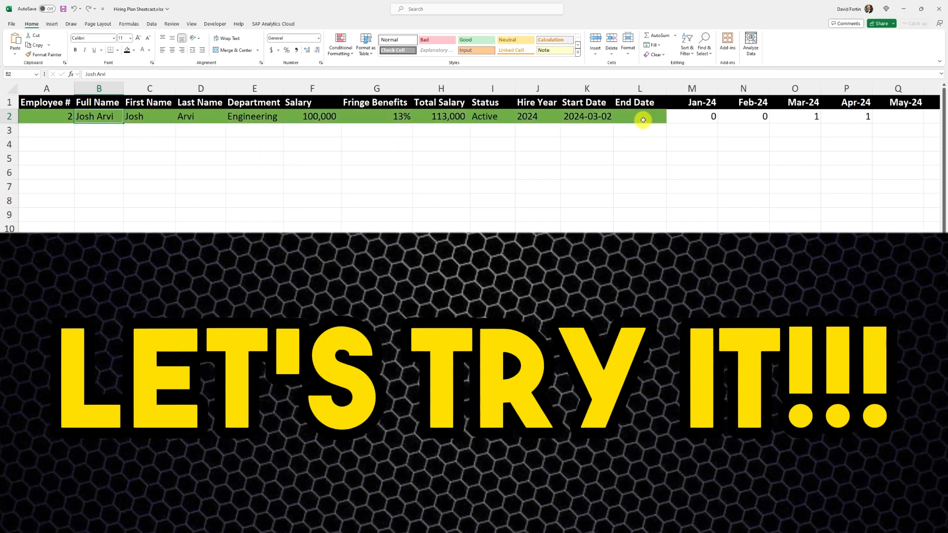
Enter the sample employee's DATE-formula start and 2025-01-01 end dates for monthly flags
{"action": "type", "text": "=date(202"}
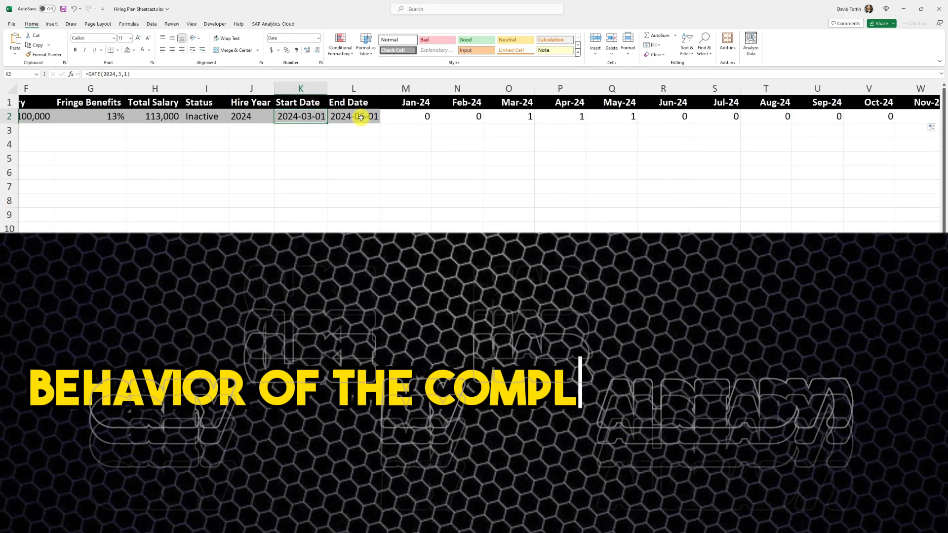
{"action": "type", "text": "=date(20"}
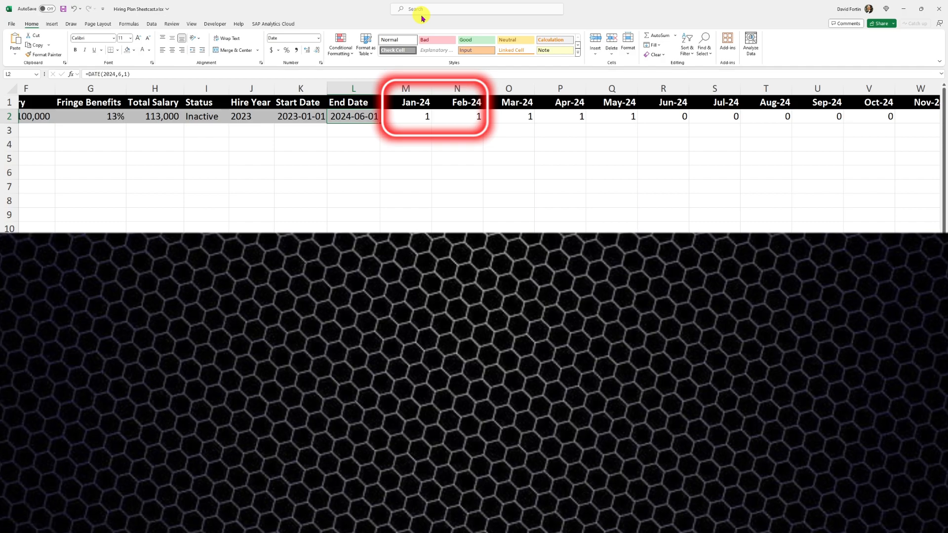
{"action": "type", "text": "=date(20"}
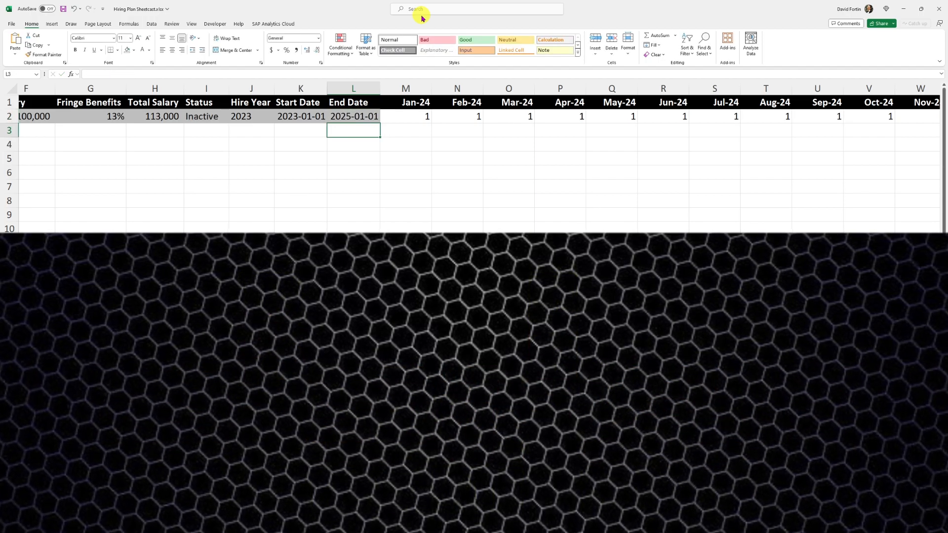
{"action": "left_click", "coordinate": [919, 117]}
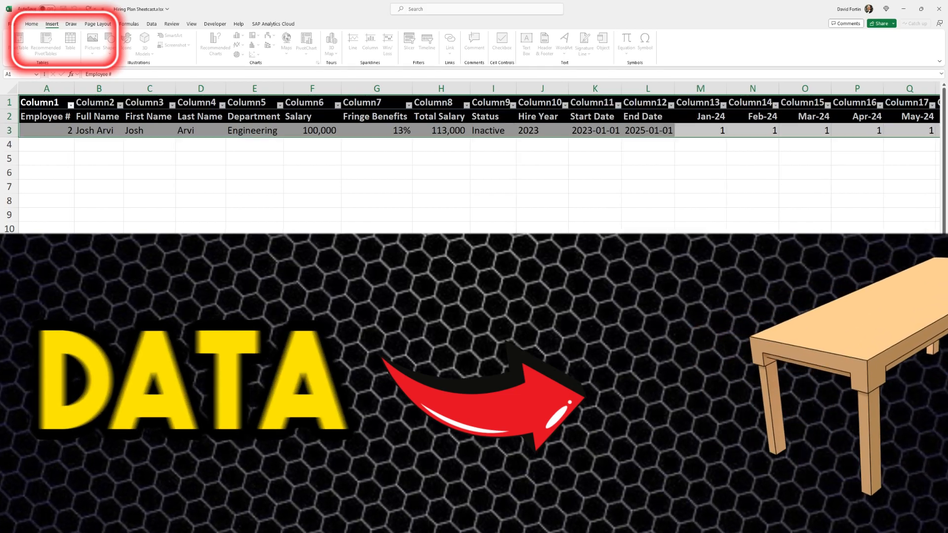
Select the generic Column1 table header and bring up its row options
{"action": "left_click", "coordinate": [32, 24]}
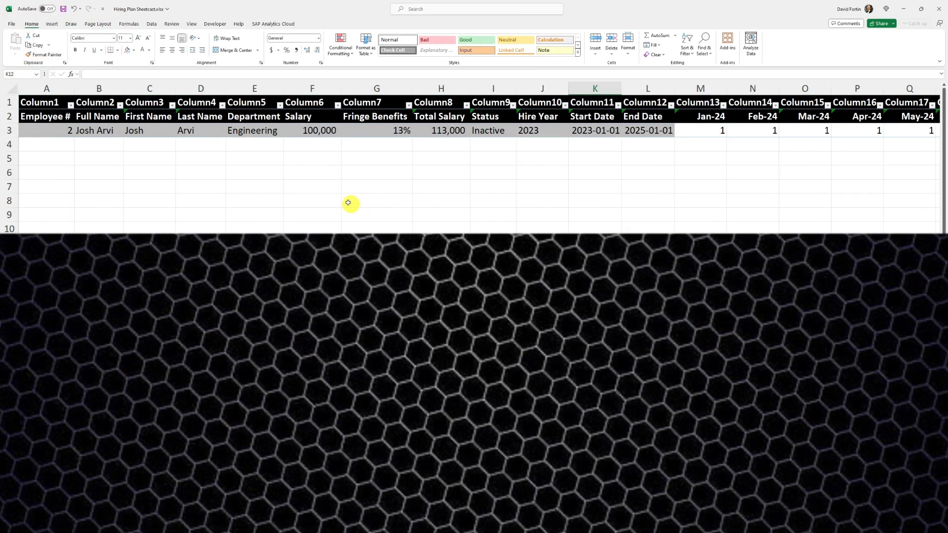
{"action": "left_click", "coordinate": [46, 102]}
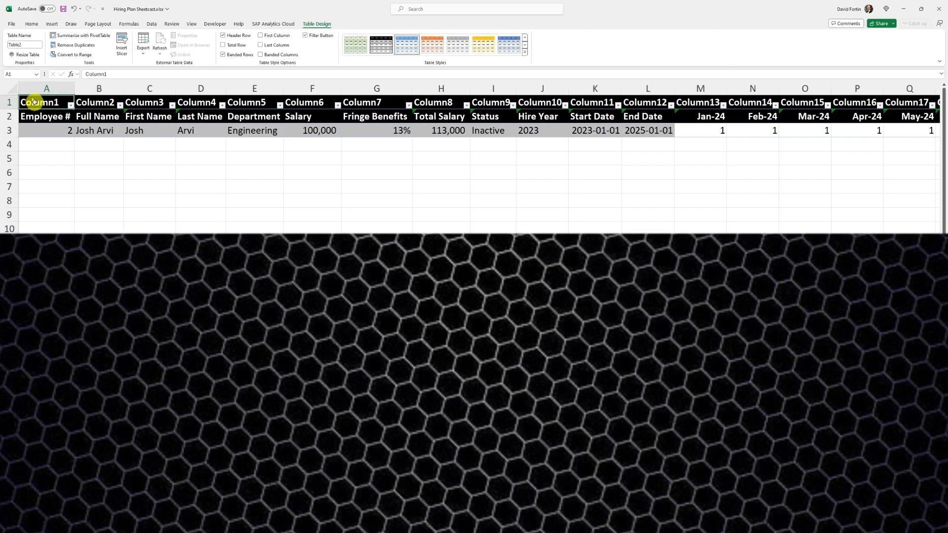
{"action": "right_click", "coordinate": [40, 101]}
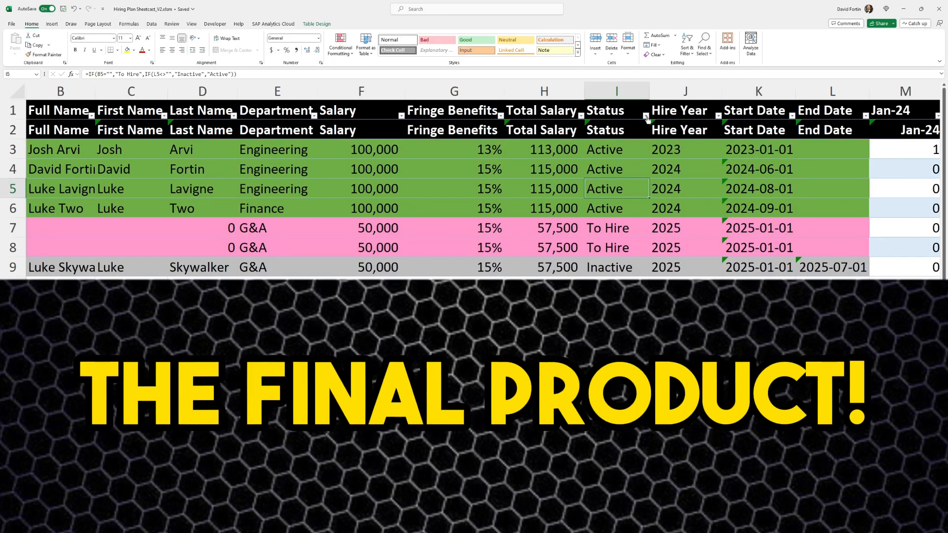
{"action": "left_click", "coordinate": [644, 111]}
{"action": "type", "text": "=d"}
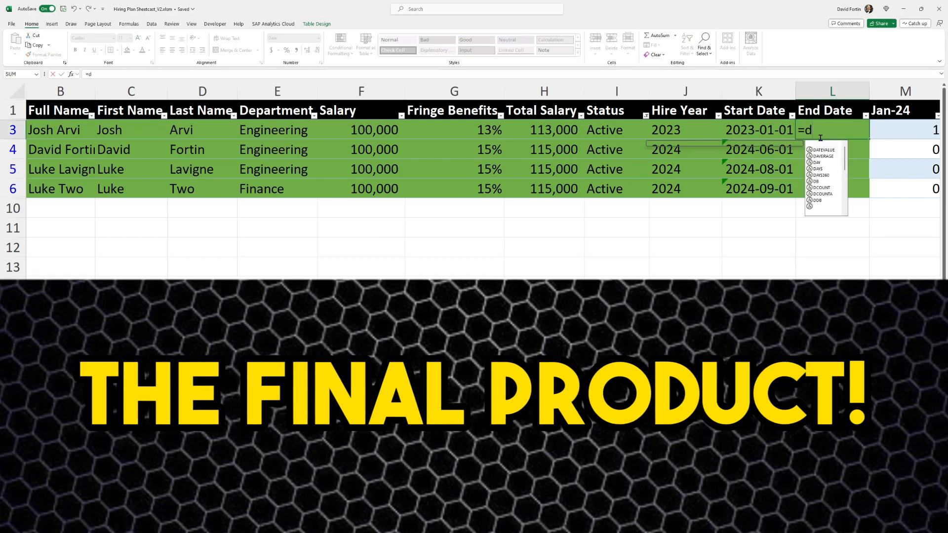
{"action": "type", "text": "ate(202"}
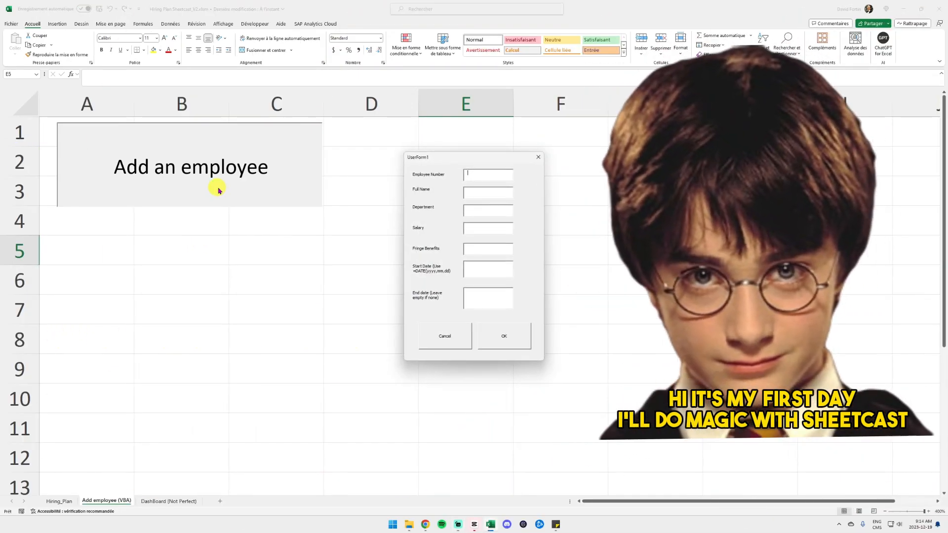
{"action": "type", "text": "50"}
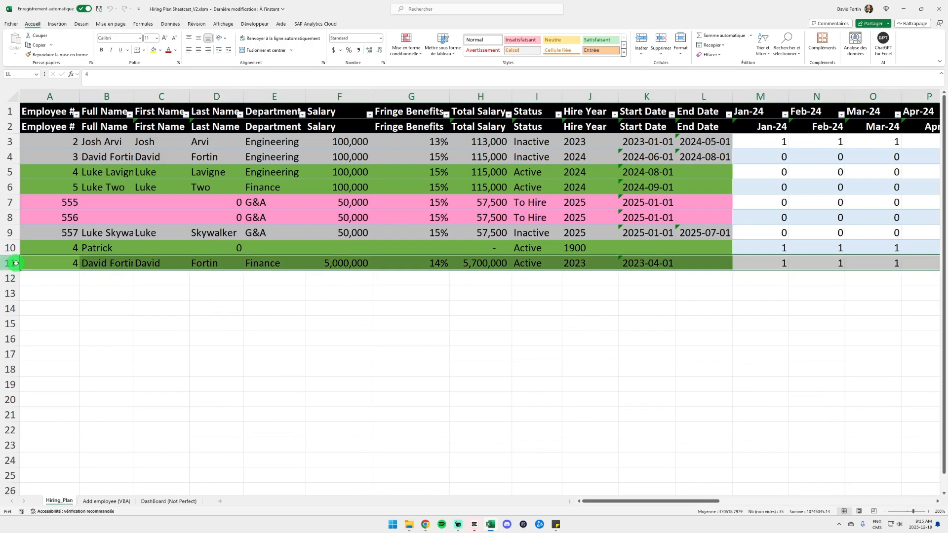
{"action": "left_click", "coordinate": [169, 501]}
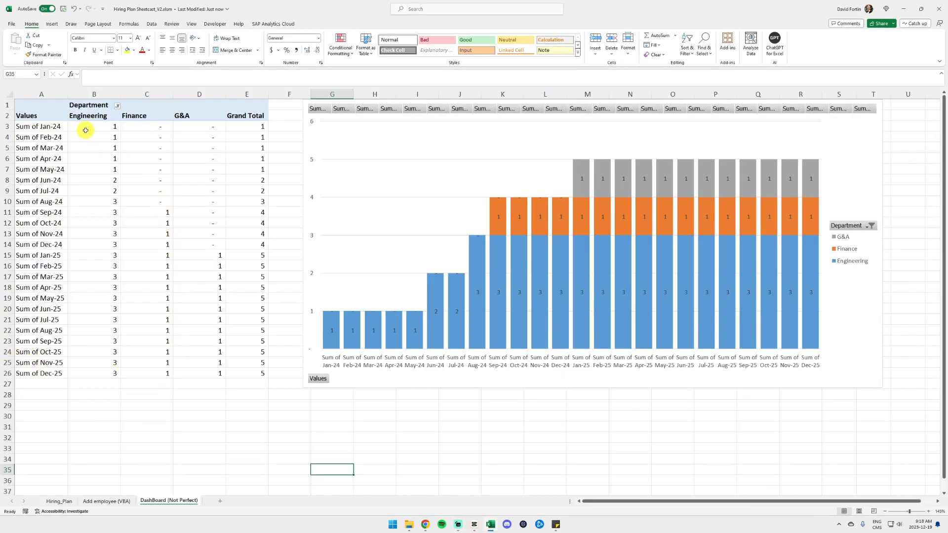
Refresh the headcount PivotTable from PivotTable Analyze so Finance appears from Jan-24
{"action": "left_click", "coordinate": [94, 127]}
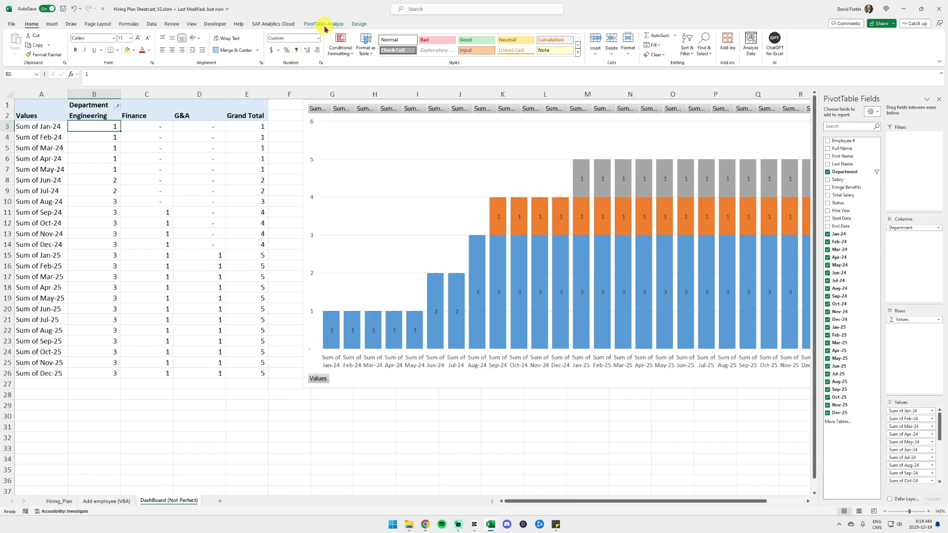
{"action": "left_click", "coordinate": [323, 24]}
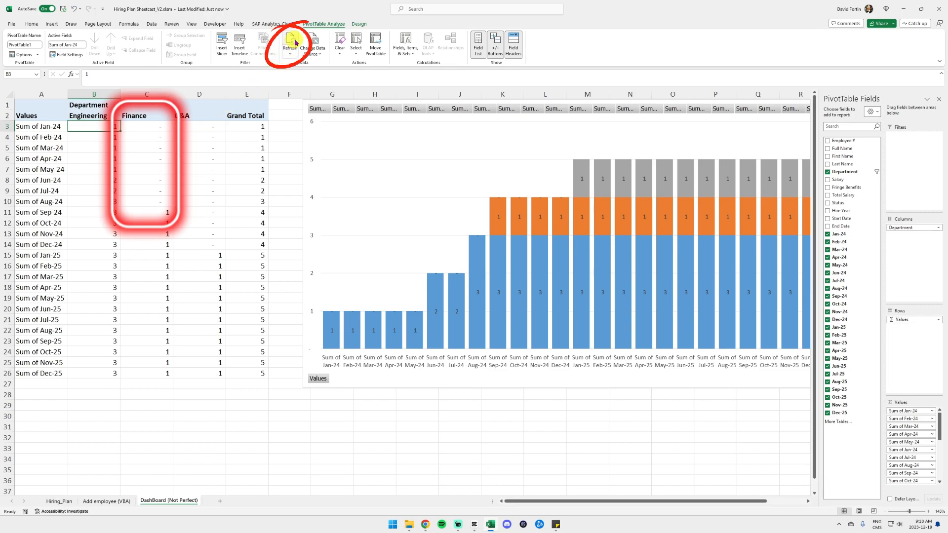
{"action": "left_click", "coordinate": [291, 44]}
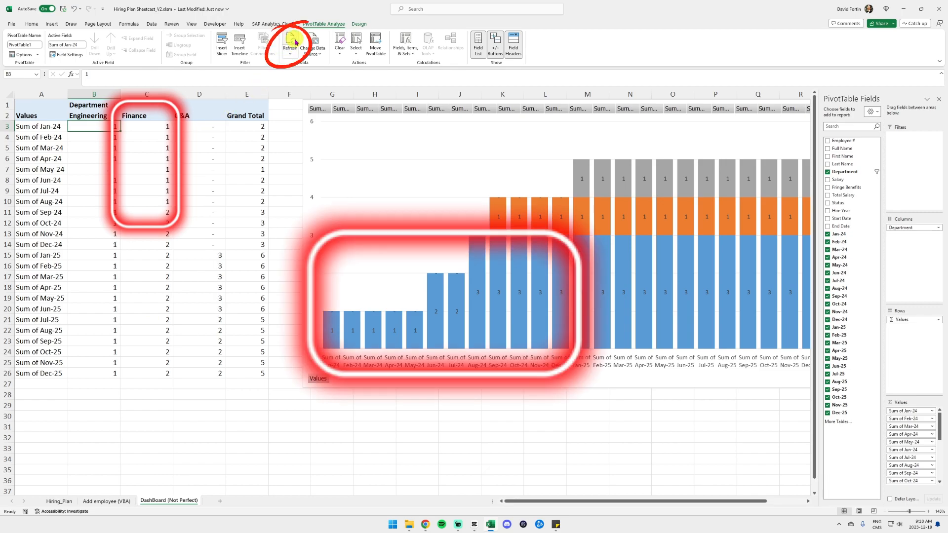
{"action": "left_click", "coordinate": [290, 43]}
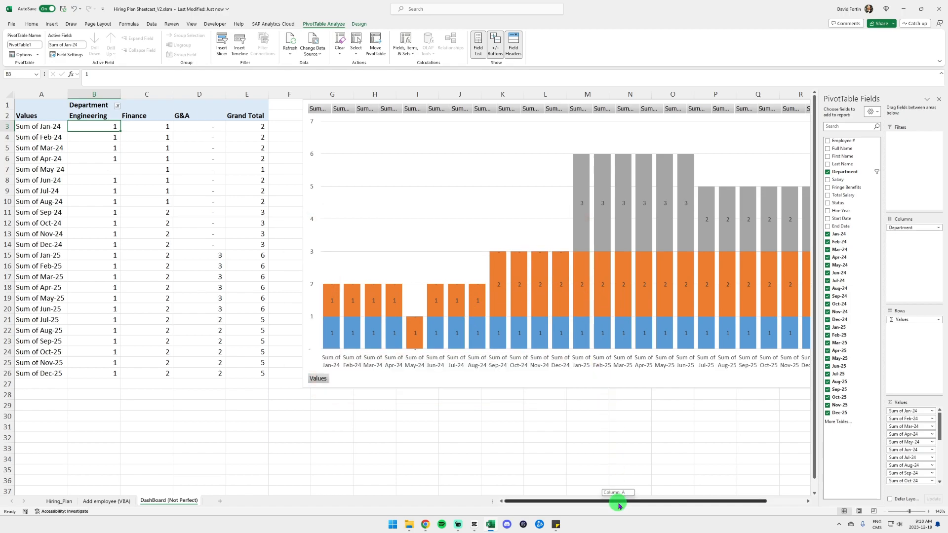
{"action": "scroll", "scroll_direction": "right", "scroll_amount": 3}
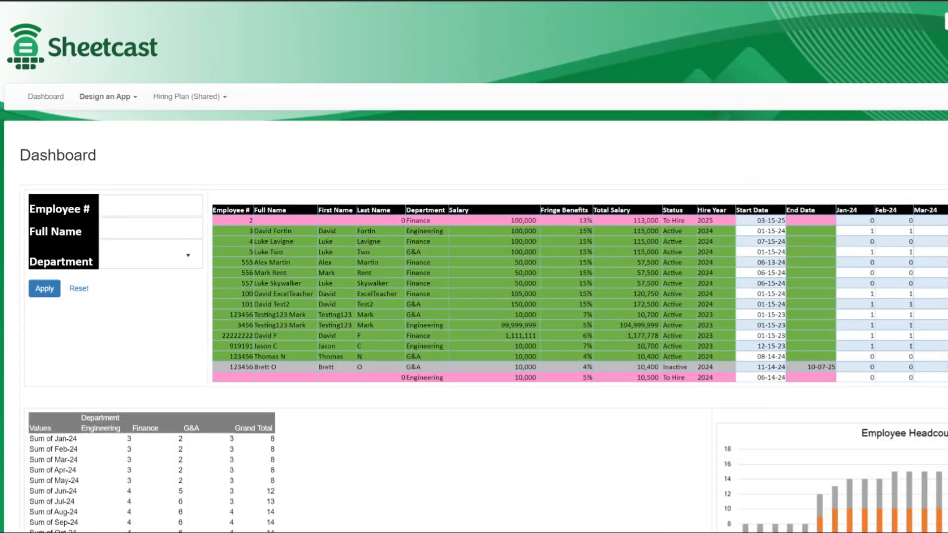
{"action": "mouse_move", "coordinate": [388, 164]}
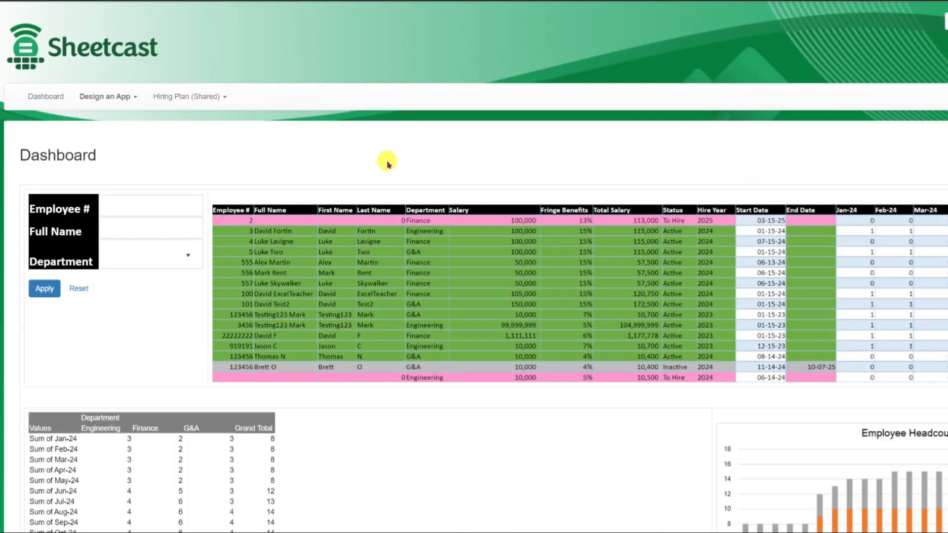
{"action": "mouse_move", "coordinate": [381, 151]}
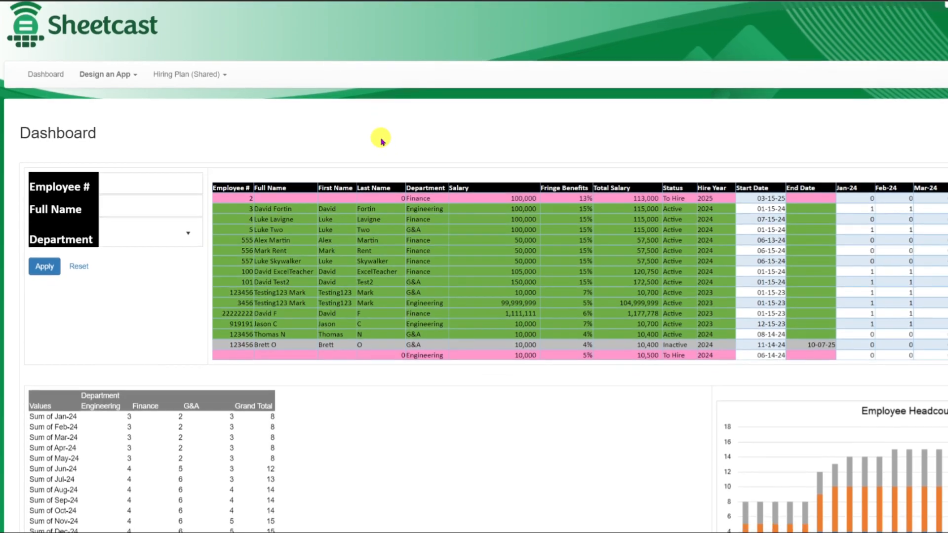
Scroll down, then return to the Dashboard listing Add New Employee, Dashboard and Update Employee Info
{"action": "scroll", "scroll_direction": "down", "scroll_amount": 3}
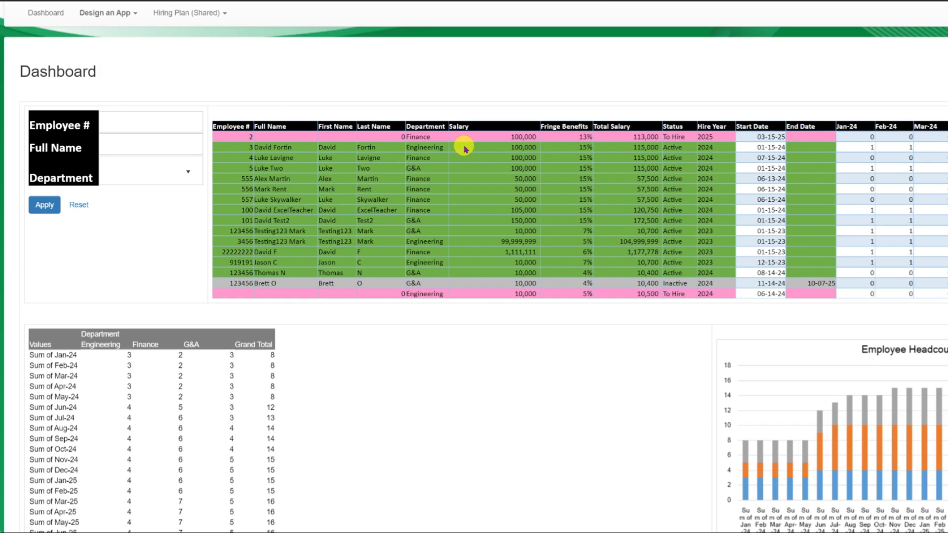
{"action": "scroll", "scroll_direction": "down", "scroll_amount": 3}
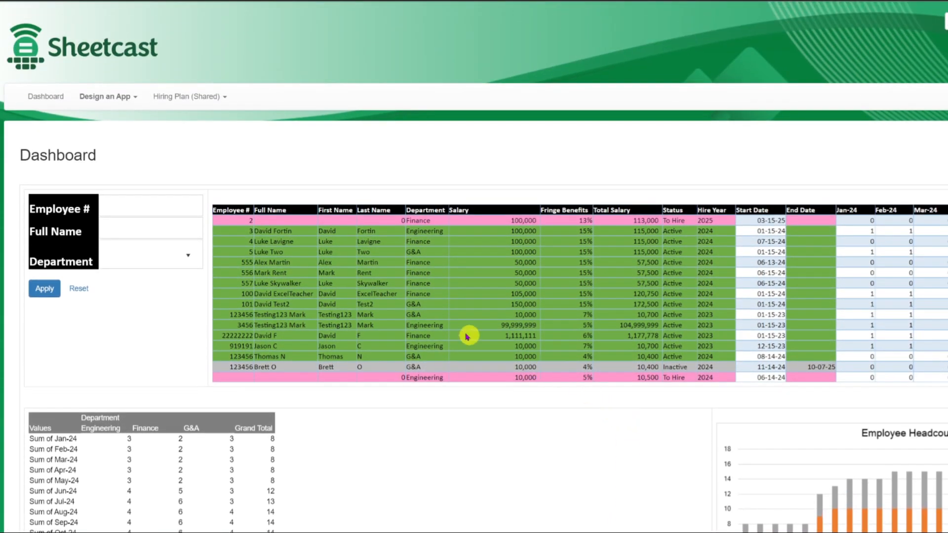
{"action": "mouse_move", "coordinate": [293, 175]}
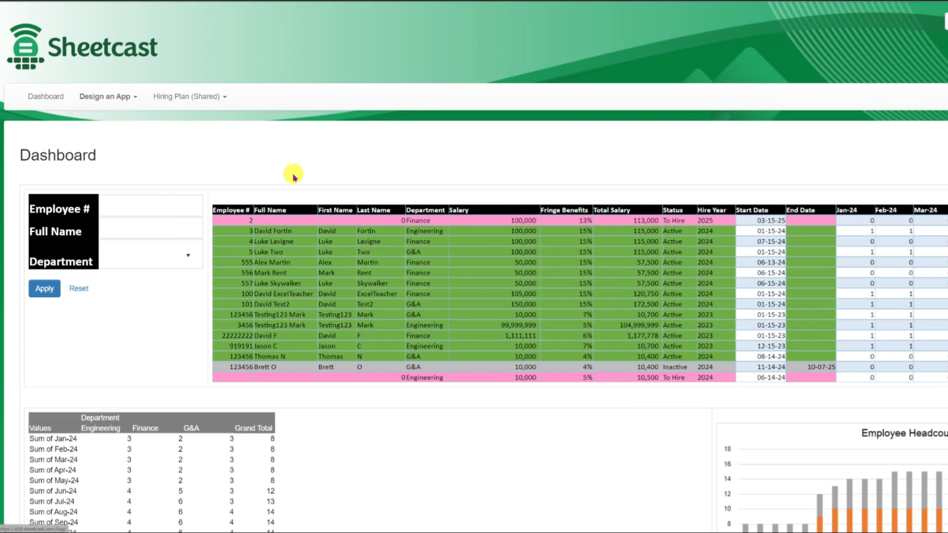
{"action": "left_click", "coordinate": [46, 97]}
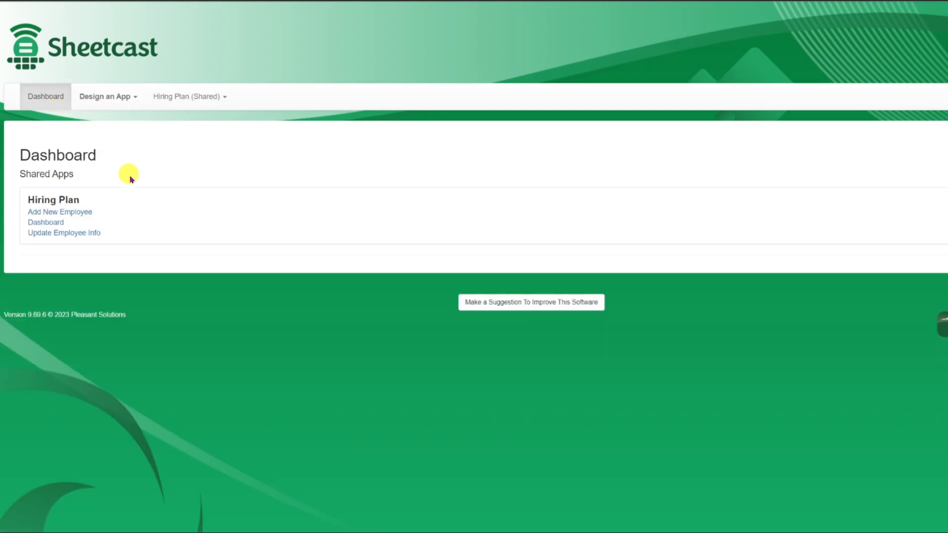
{"action": "left_click", "coordinate": [59, 212]}
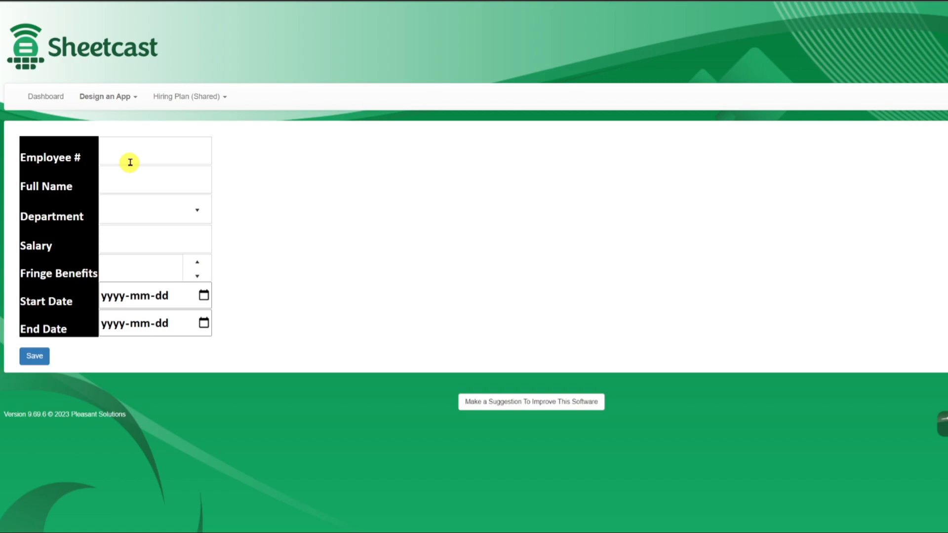
{"action": "left_click", "coordinate": [154, 178]}
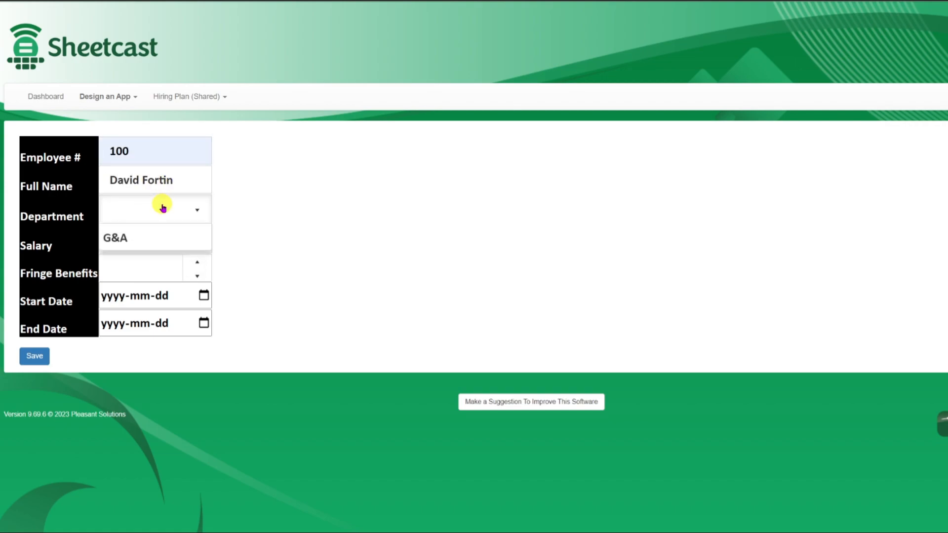
{"action": "left_click", "coordinate": [154, 208]}
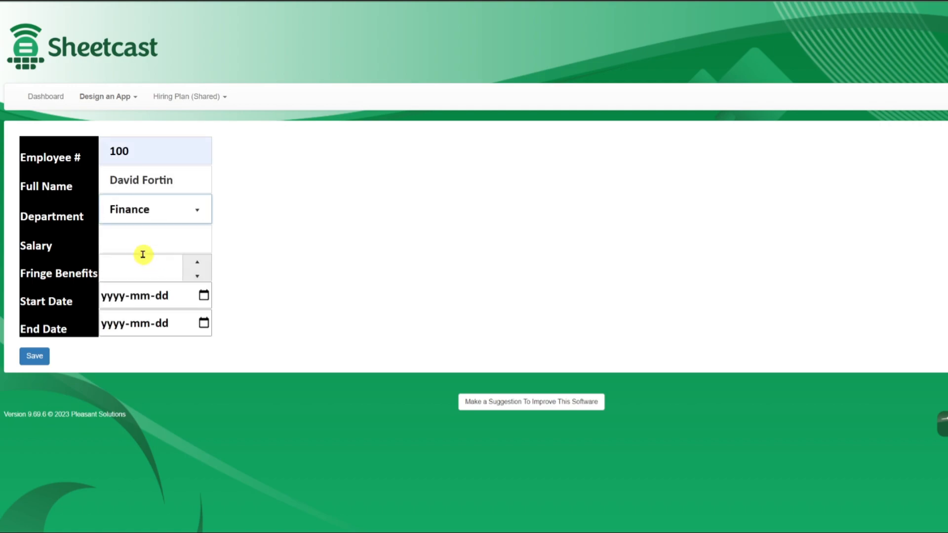
{"action": "type", "text": "50000"}
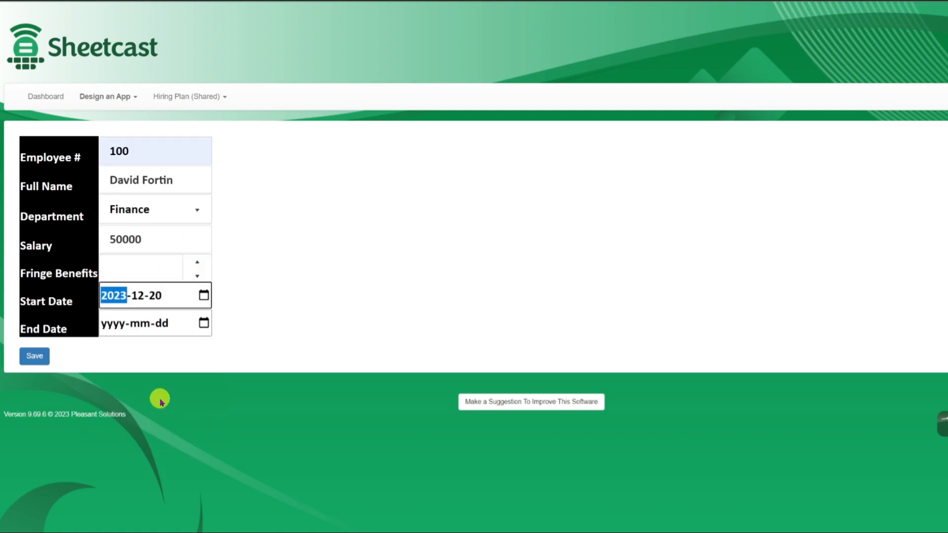
{"action": "left_click", "coordinate": [200, 321]}
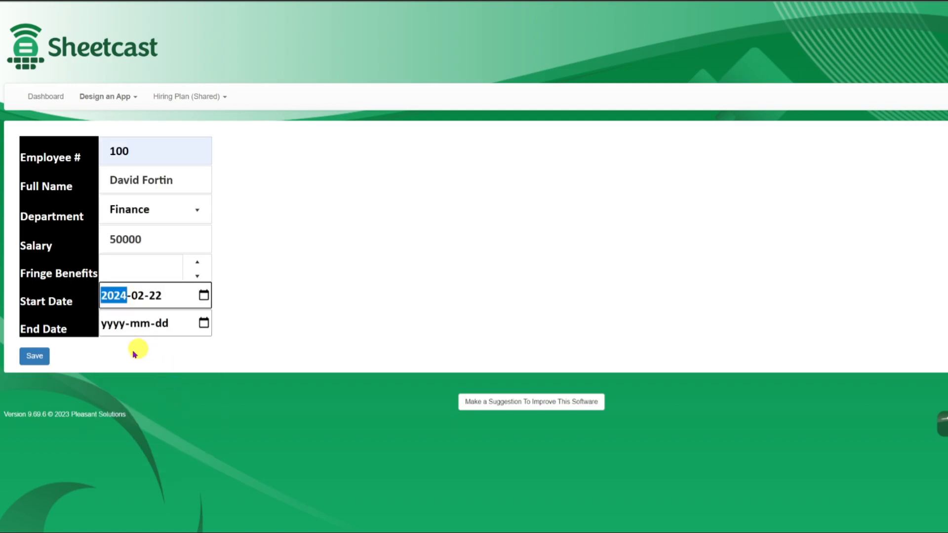
{"action": "left_click", "coordinate": [34, 356]}
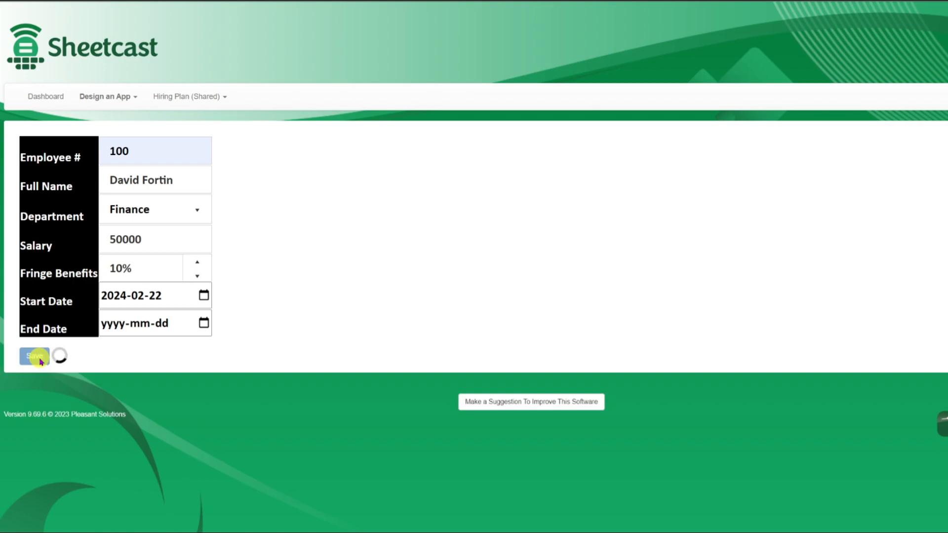
{"action": "left_click", "coordinate": [46, 96]}
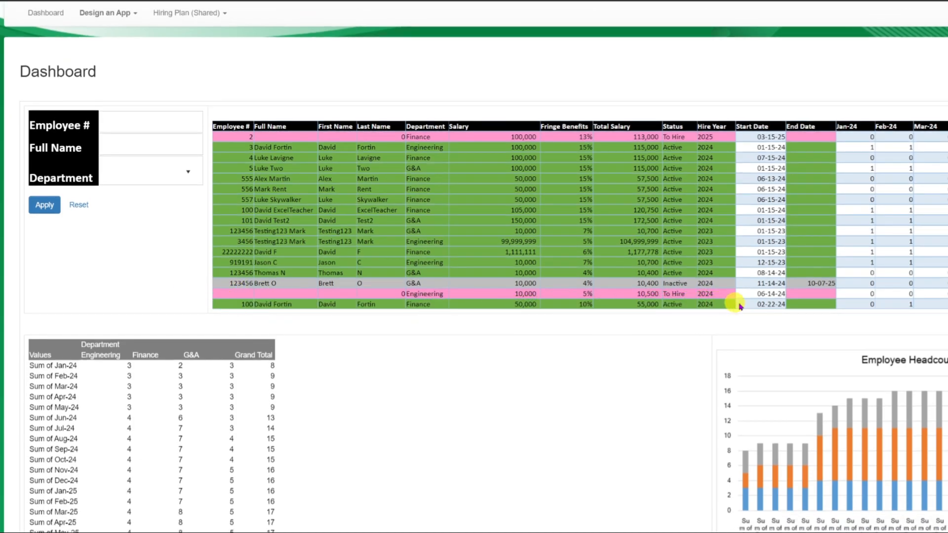
{"action": "mouse_move", "coordinate": [639, 482]}
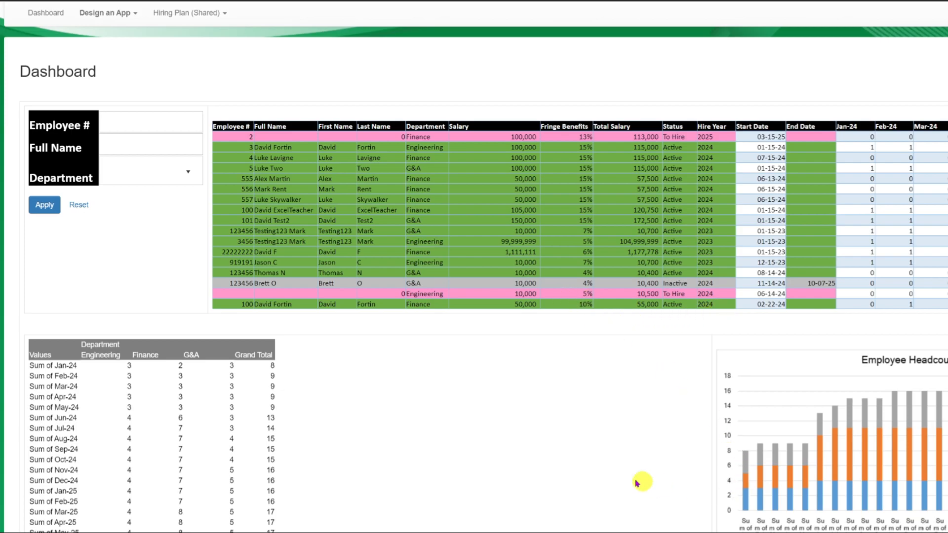